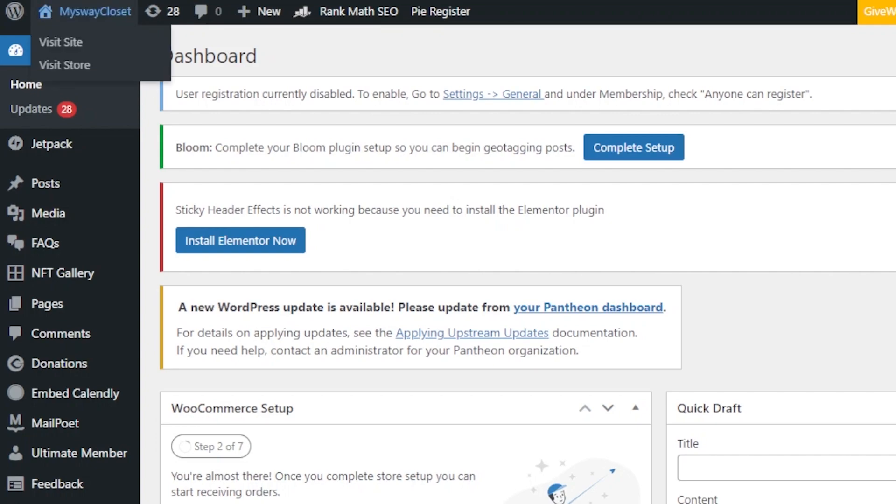
pyautogui.moveTo(9, 129)
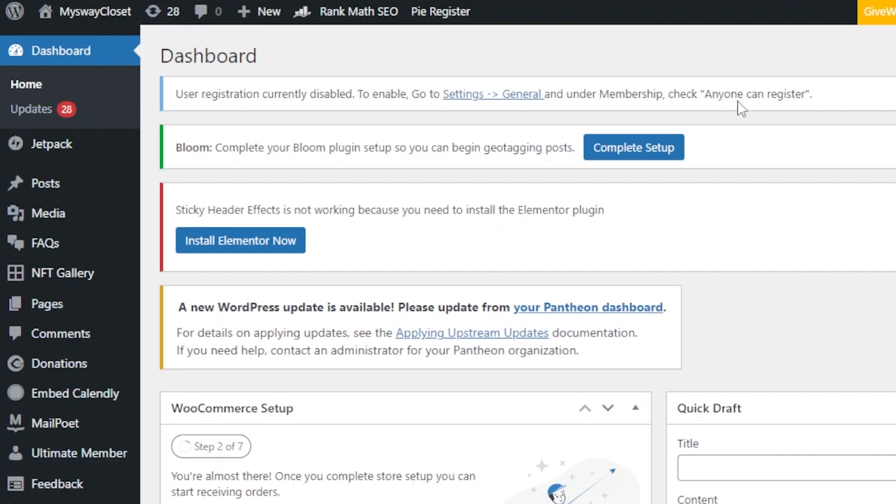
pyautogui.moveTo(145, 248)
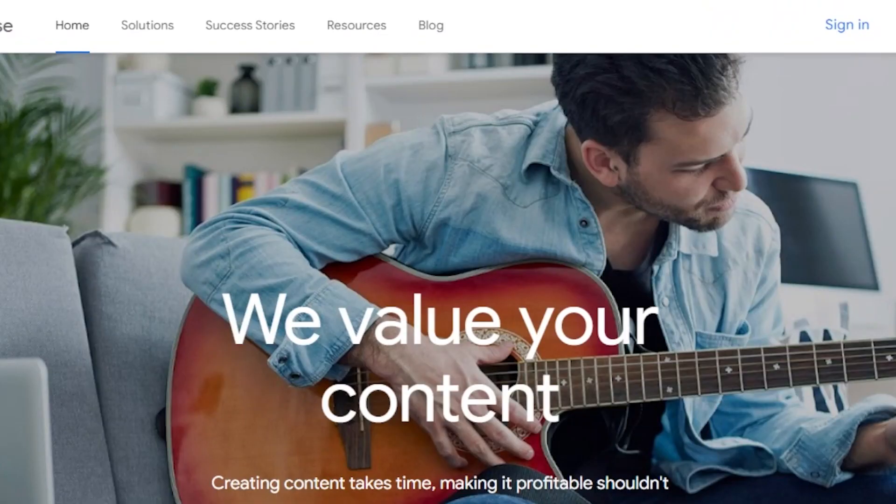
# Browse the AdSense homepage, then begin signing in to bring up the account chooser
pyautogui.scroll(-3)
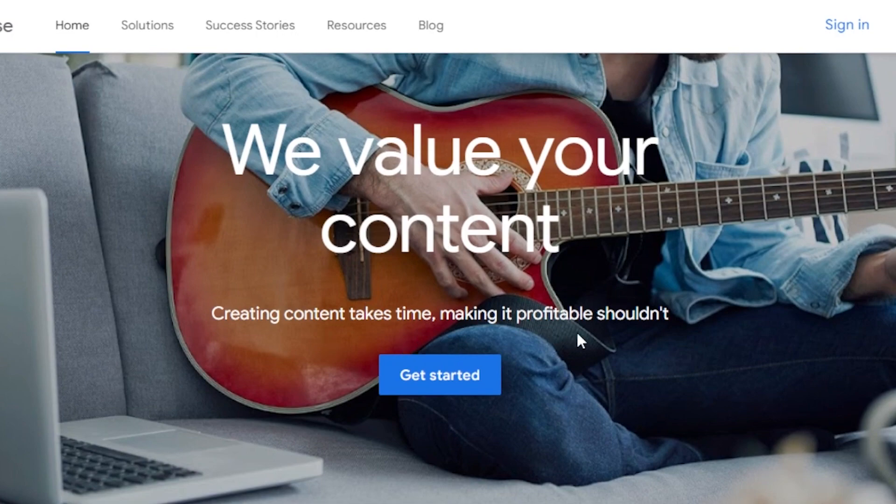
pyautogui.scroll(-3)
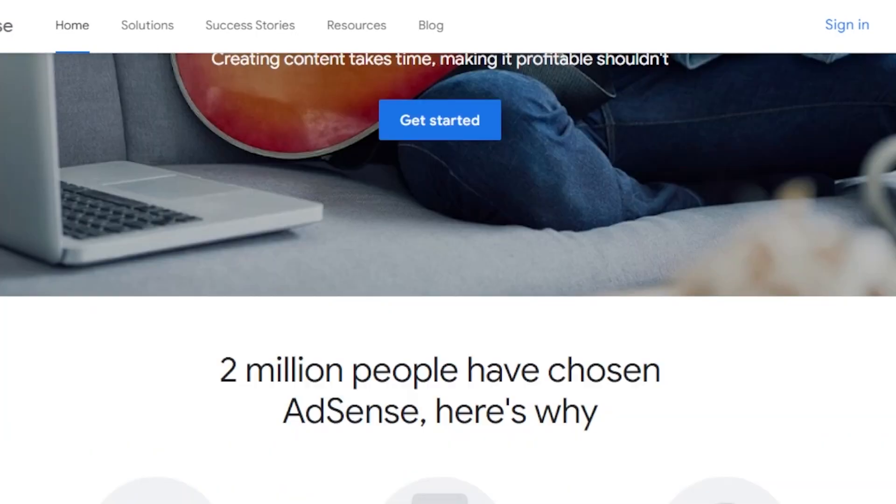
pyautogui.scroll(-3)
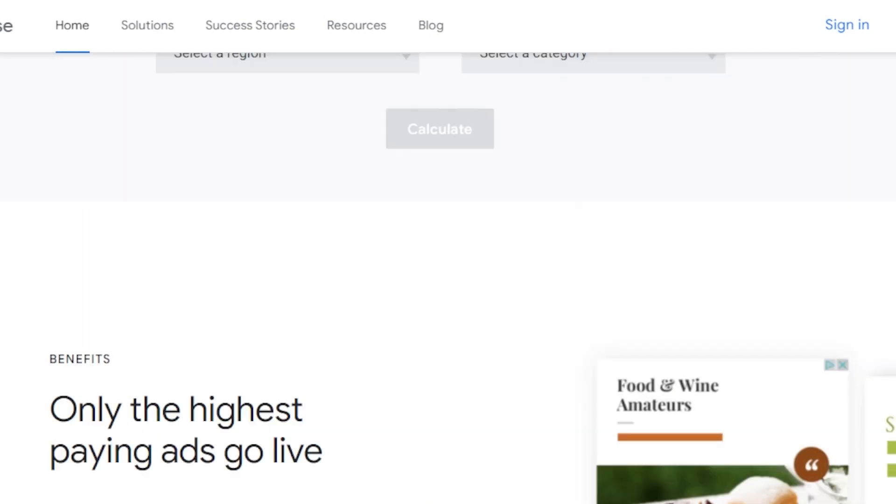
pyautogui.scroll(3)
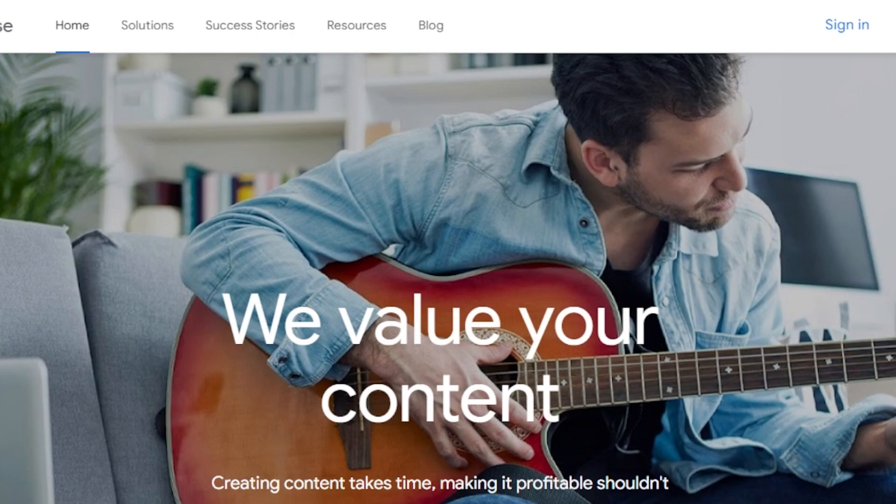
pyautogui.click(844, 24)
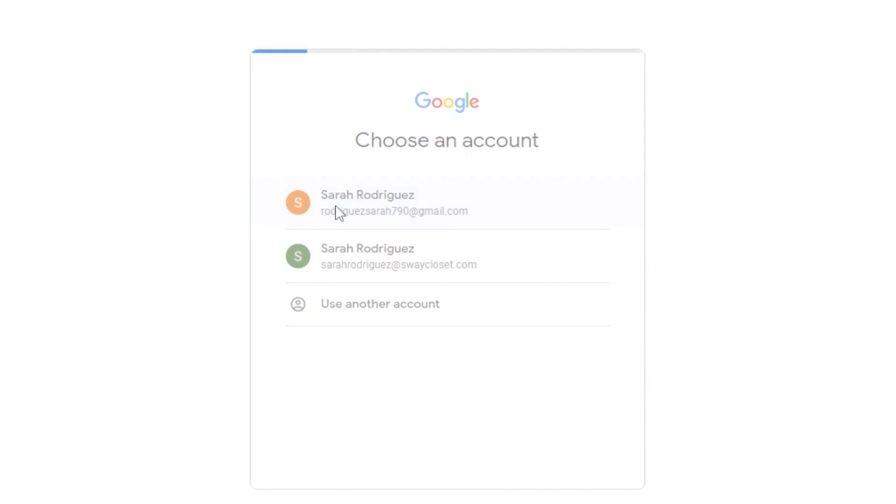
# Sign up with the chosen Google account: customised help on, country picked, terms accepted
pyautogui.click(367, 203)
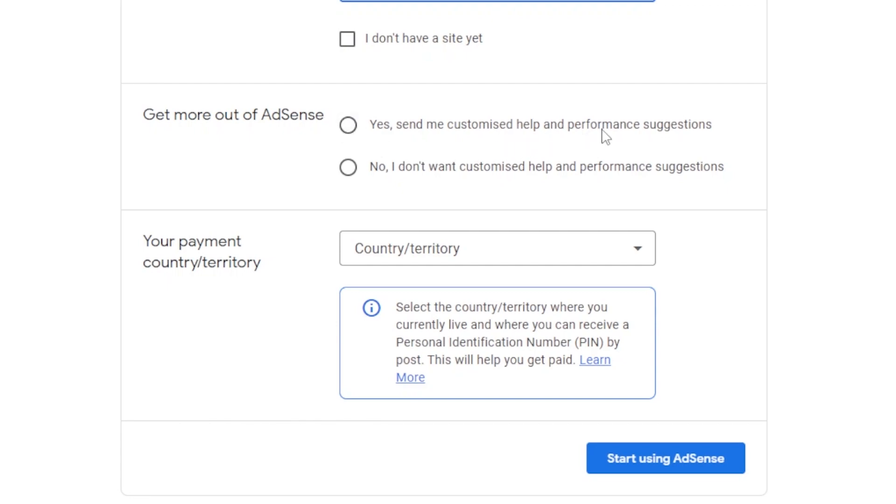
pyautogui.moveTo(608, 191)
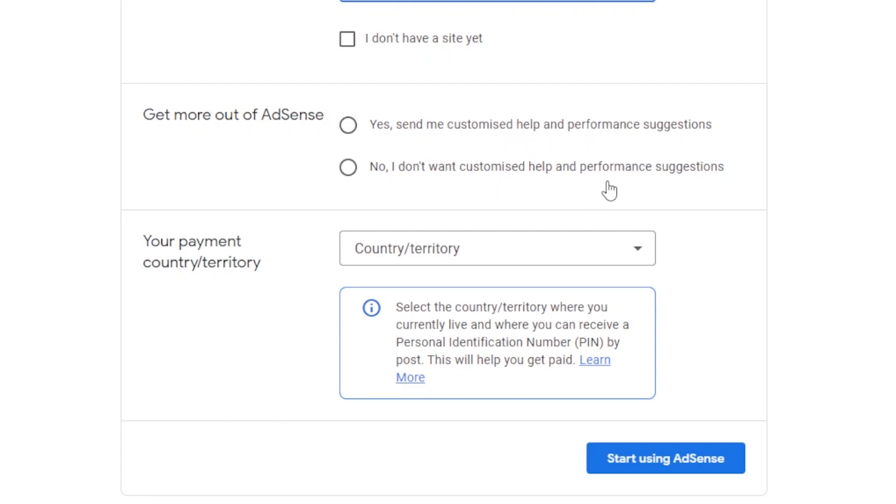
pyautogui.click(347, 125)
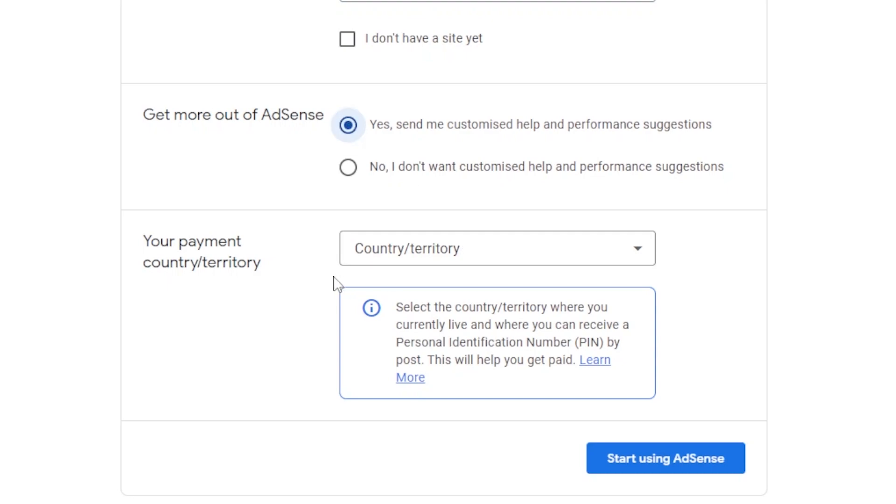
pyautogui.click(496, 248)
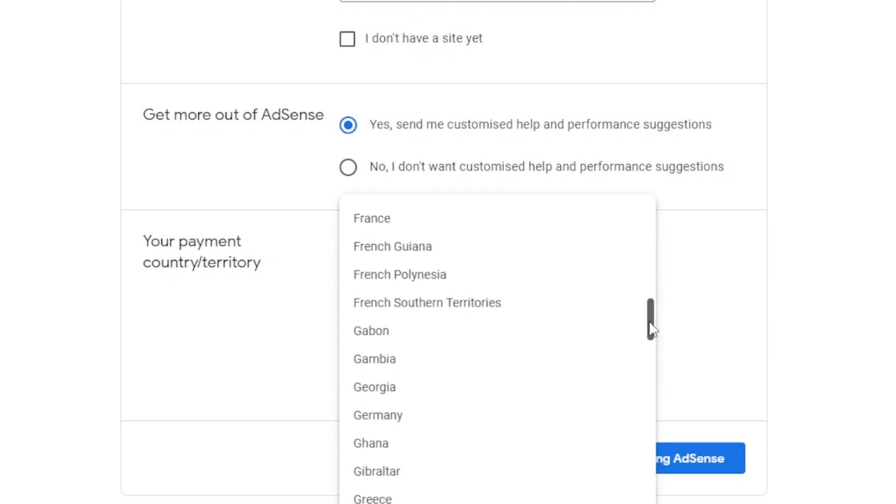
pyautogui.scroll(-3)
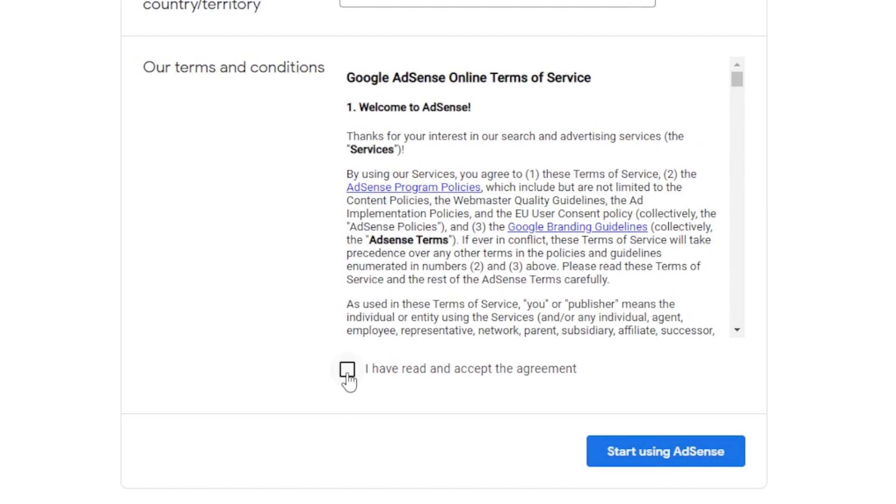
pyautogui.click(347, 369)
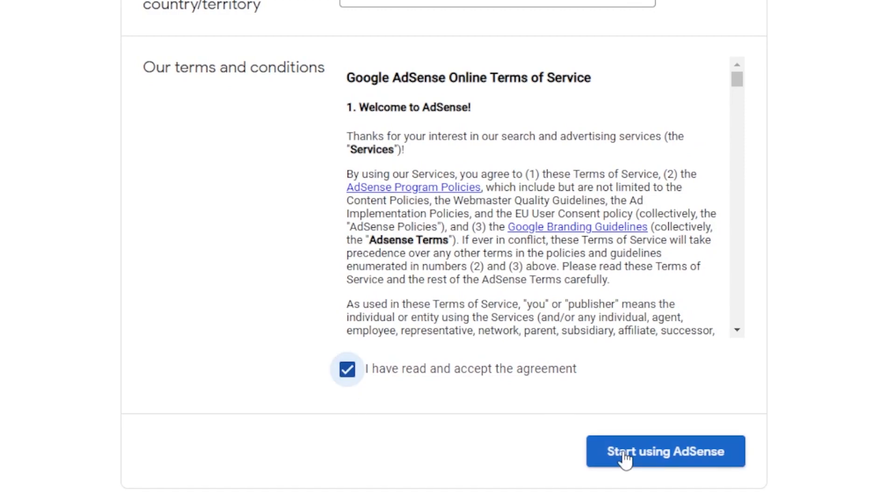
pyautogui.click(665, 451)
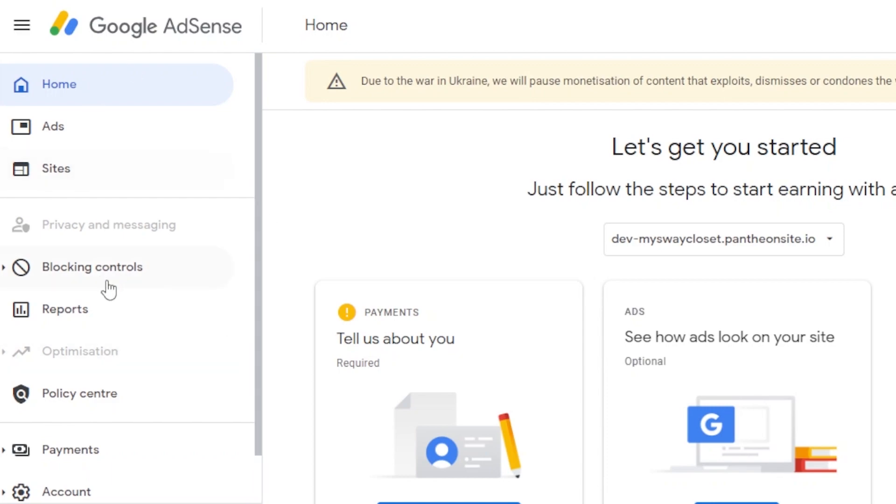
pyautogui.moveTo(589, 373)
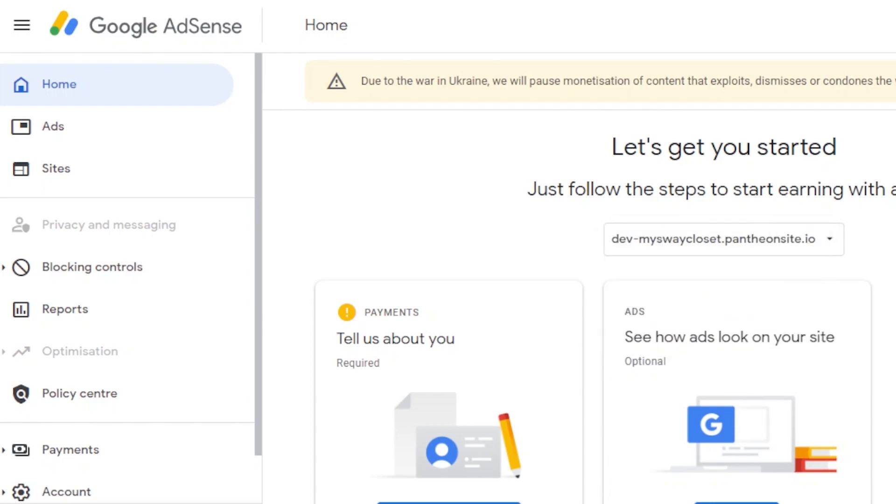
# Scroll the AdSense Home page, then switch to the Ads section
pyautogui.scroll(-3)
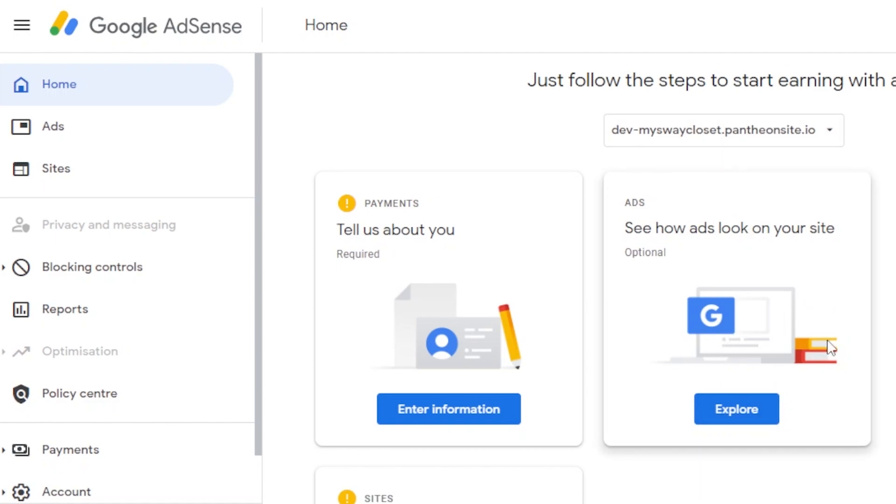
pyautogui.moveTo(659, 307)
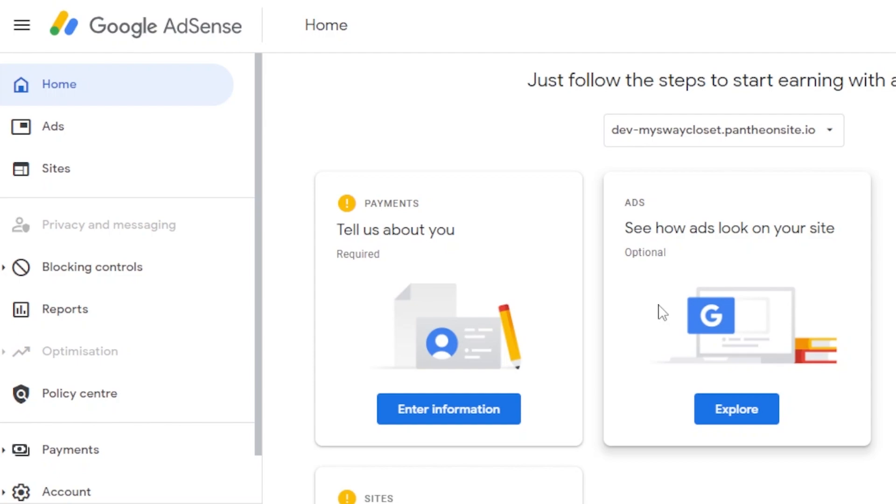
pyautogui.moveTo(140, 132)
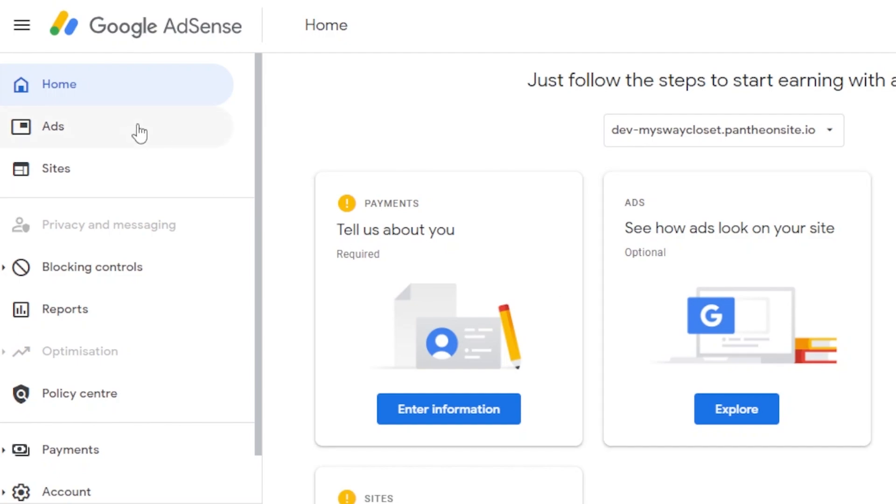
pyautogui.click(53, 126)
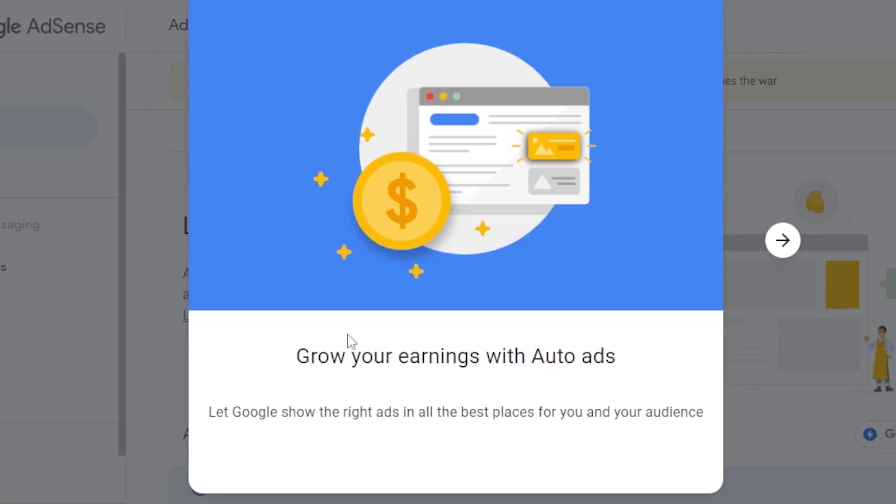
# Skip the Auto ads introduction and edit ad settings for dev-myswaycloset.pantheonsite.io
pyautogui.click(782, 241)
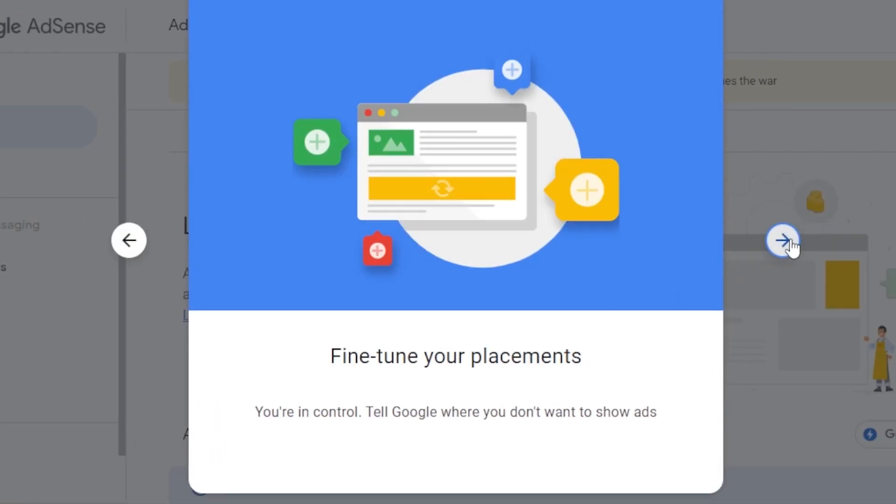
pyautogui.click(783, 241)
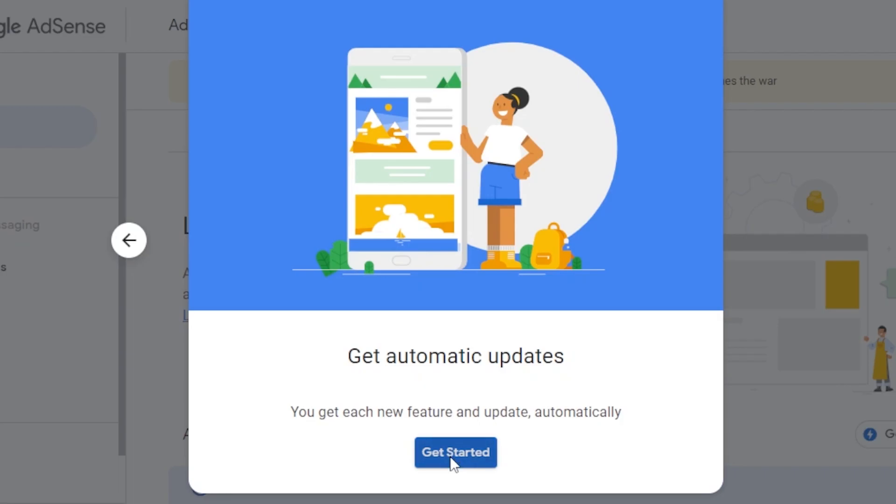
pyautogui.click(456, 452)
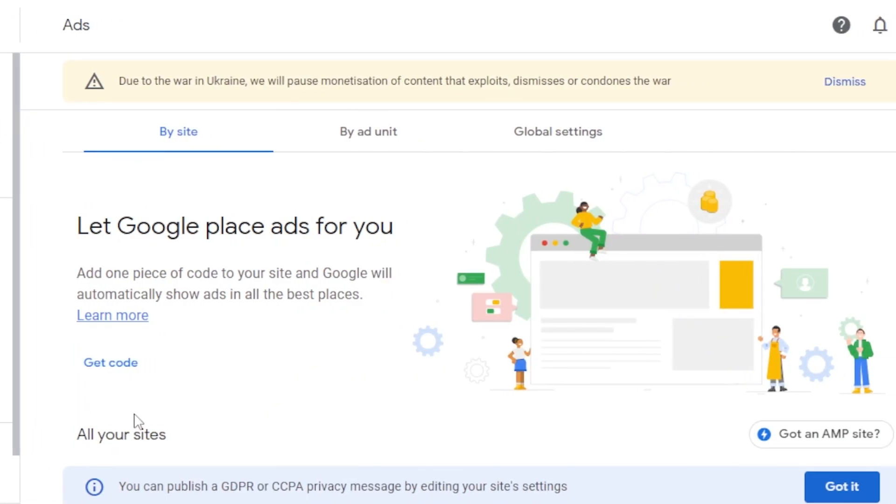
pyautogui.scroll(-3)
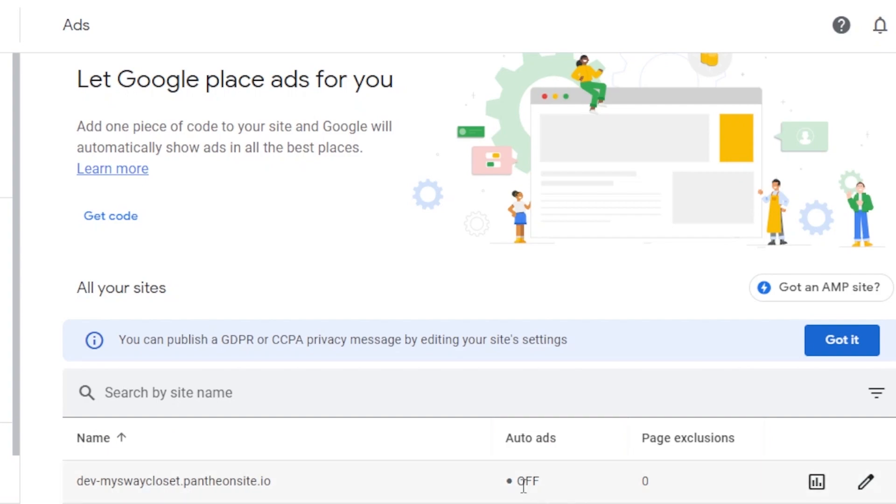
pyautogui.moveTo(514, 483)
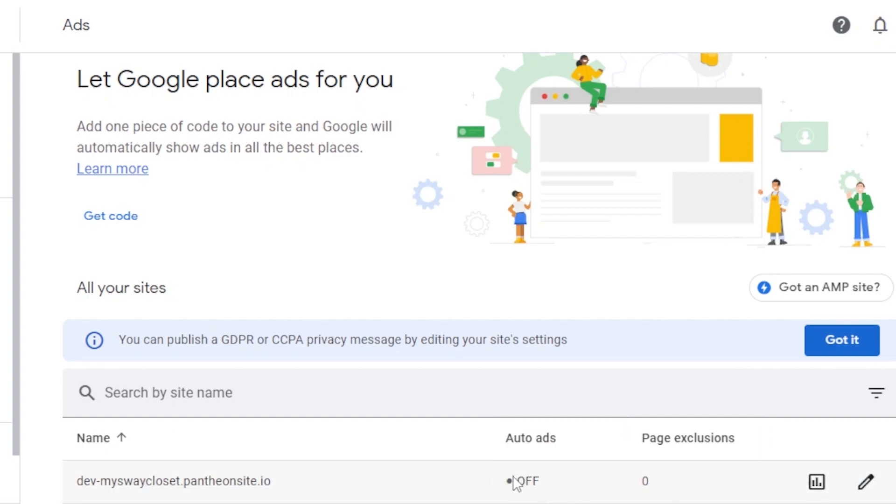
pyautogui.moveTo(645, 490)
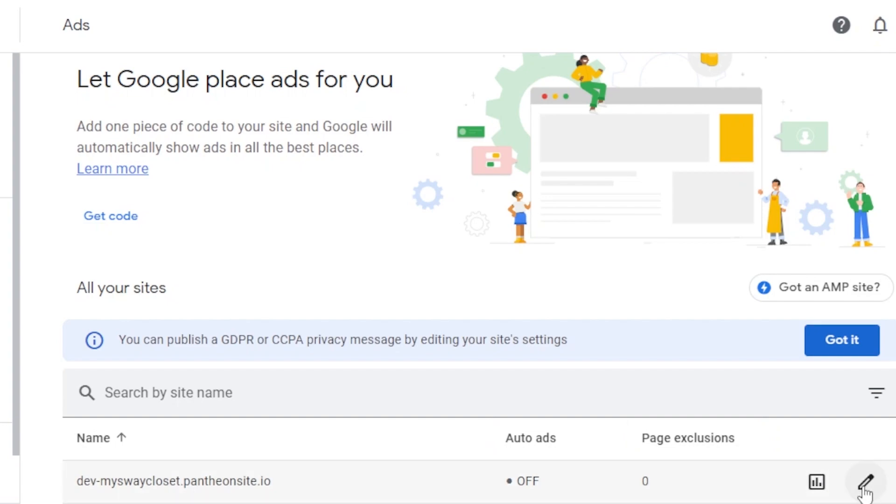
pyautogui.click(860, 481)
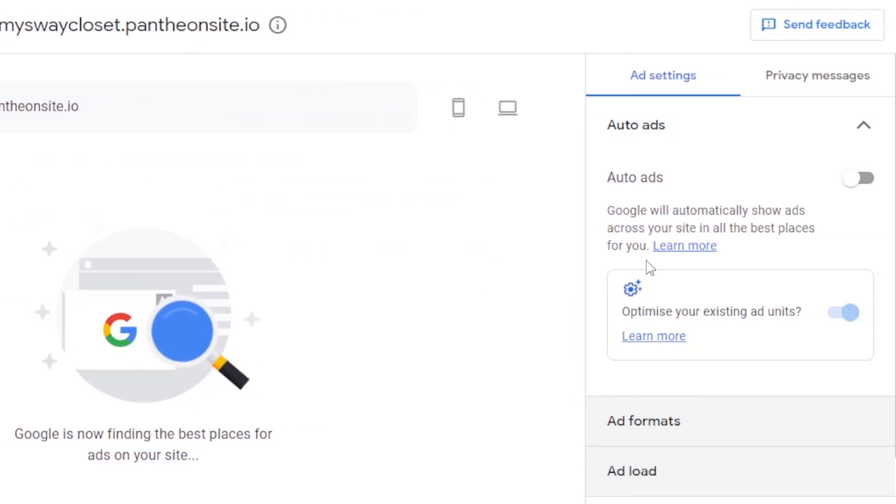
pyautogui.moveTo(652, 188)
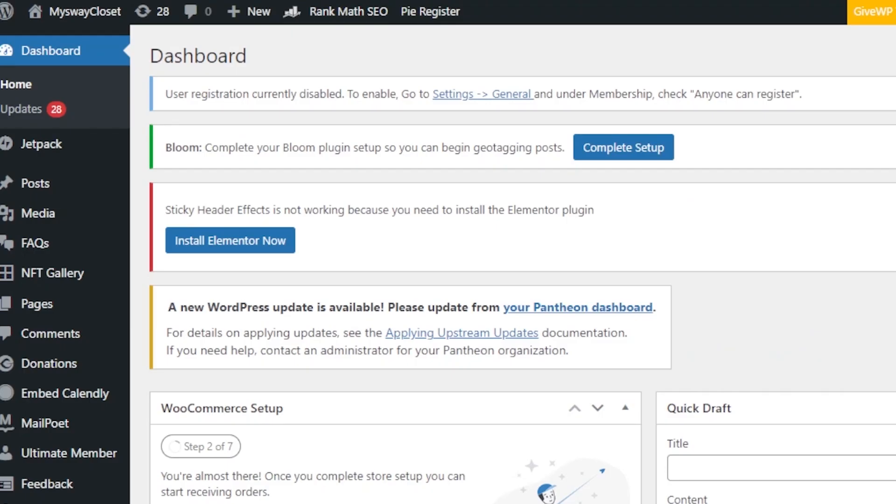
# Search Add New Plugins for 'google ad' to find Site Kit by Google
pyautogui.scroll(-3)
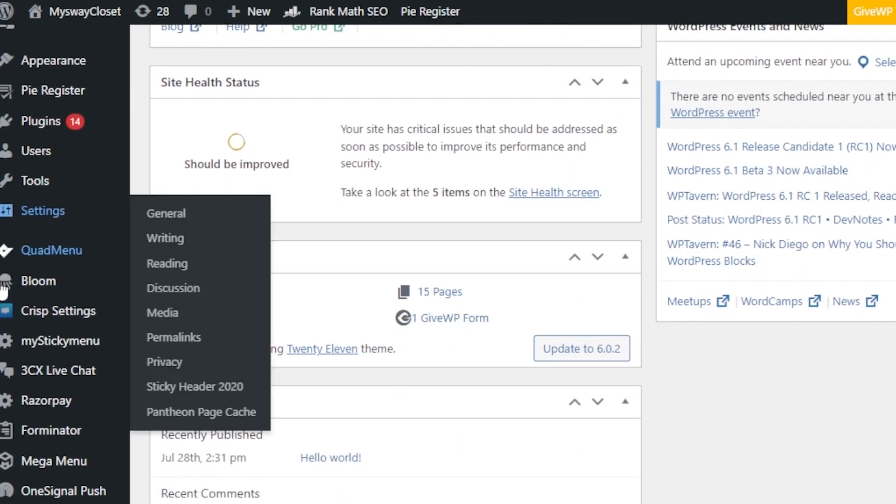
pyautogui.moveTo(135, 157)
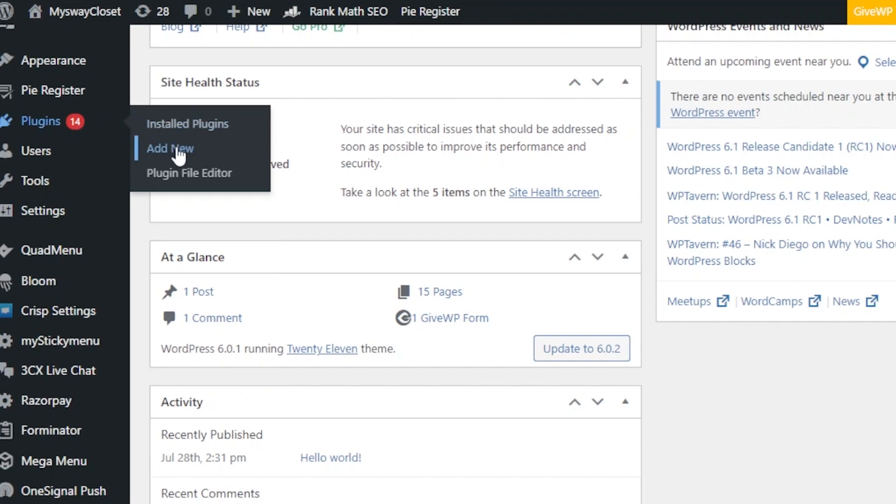
pyautogui.click(169, 148)
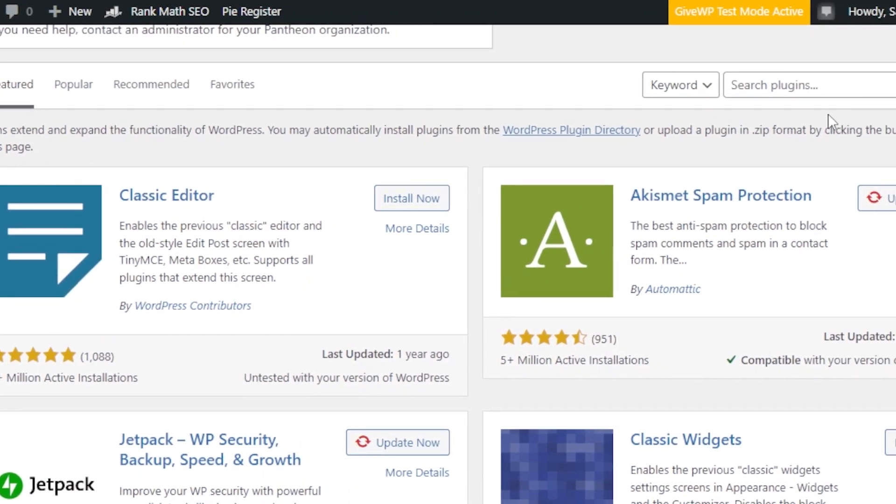
pyautogui.write('google ad')
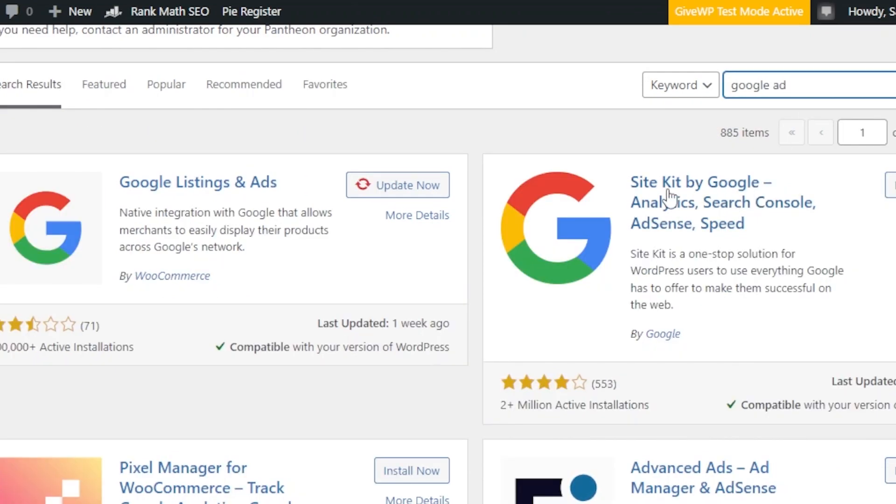
pyautogui.moveTo(742, 206)
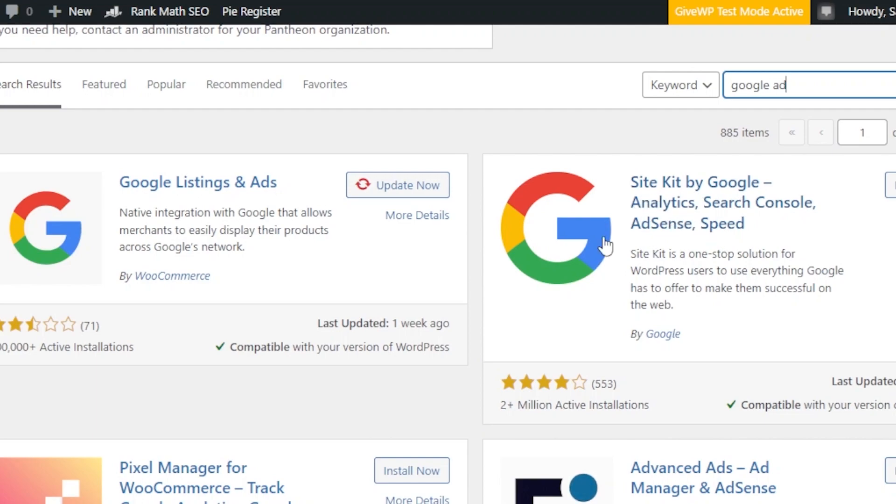
pyautogui.moveTo(505, 409)
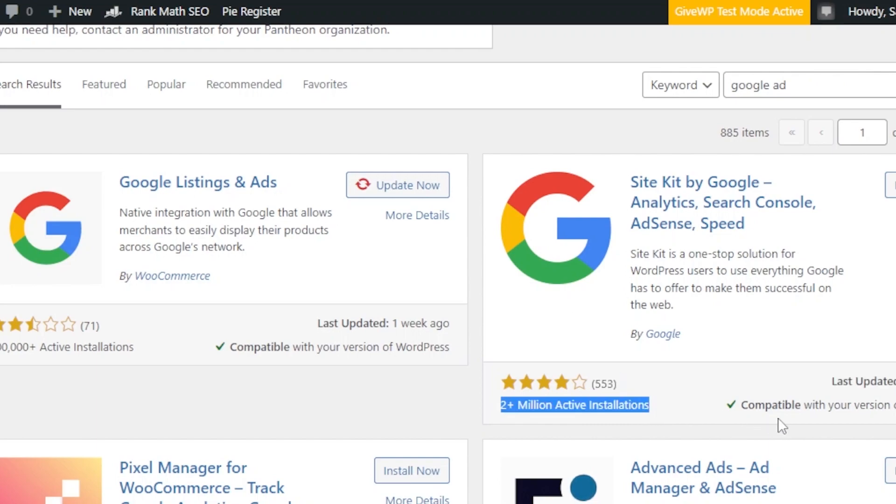
pyautogui.moveTo(650, 259)
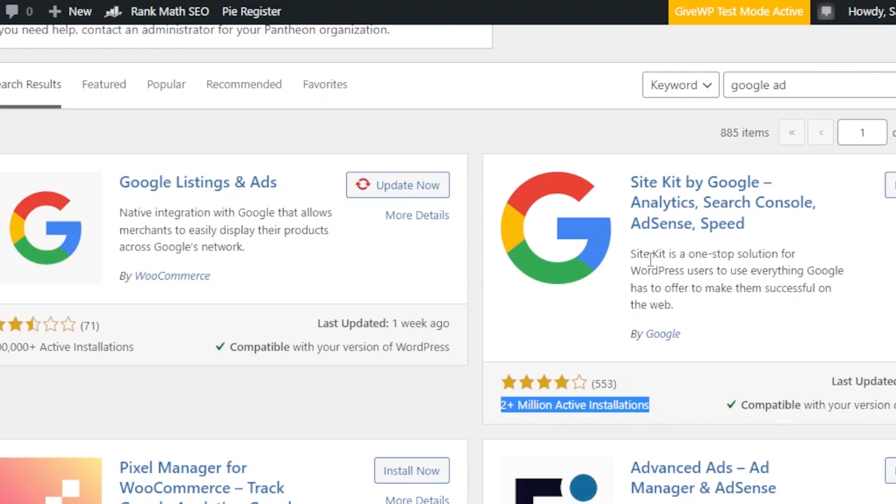
pyautogui.moveTo(741, 189)
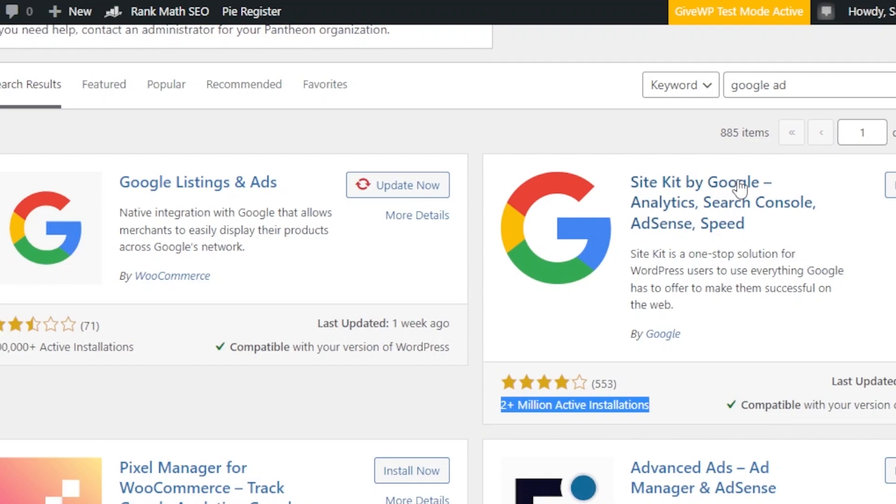
pyautogui.moveTo(702, 218)
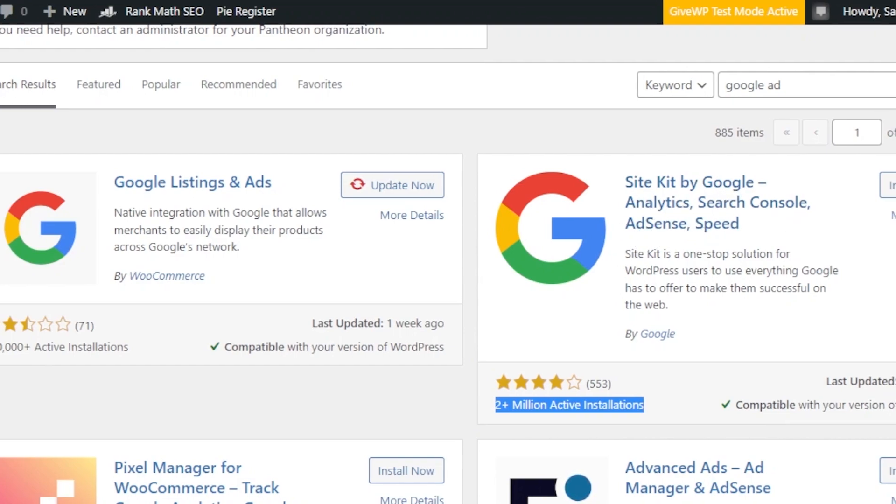
# Install Site Kit by Google from the search results and activate it
pyautogui.click(892, 185)
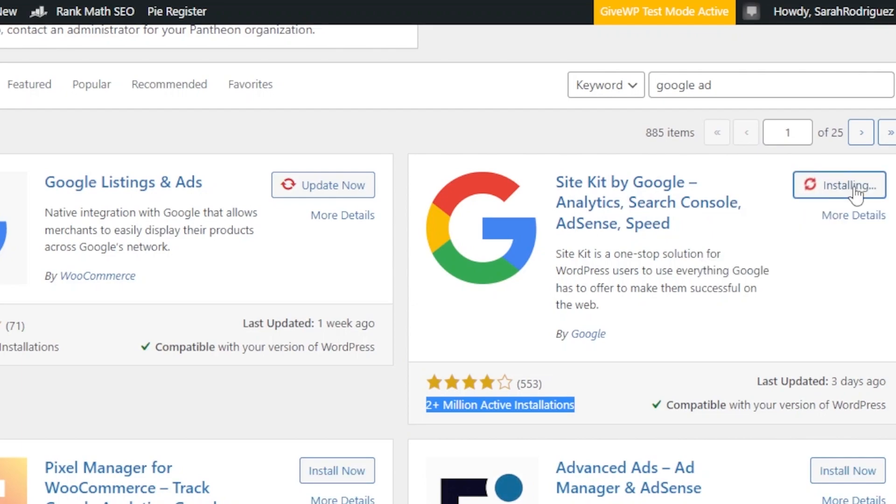
pyautogui.moveTo(613, 271)
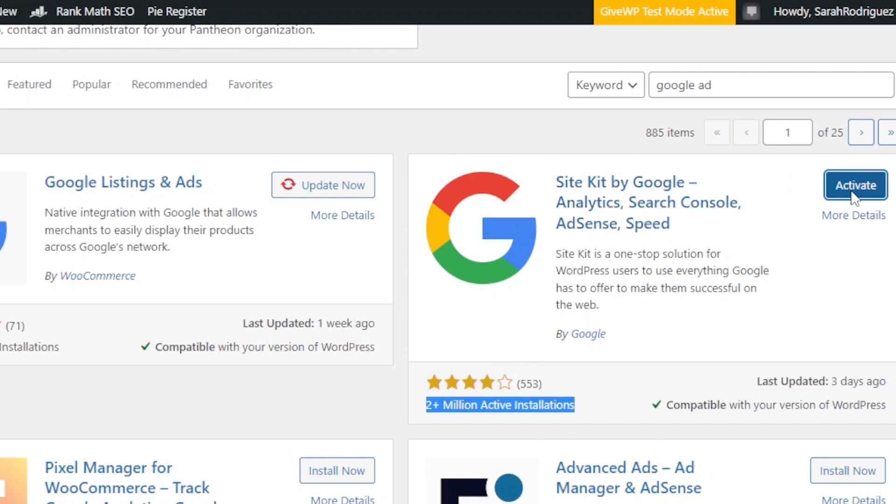
pyautogui.click(854, 186)
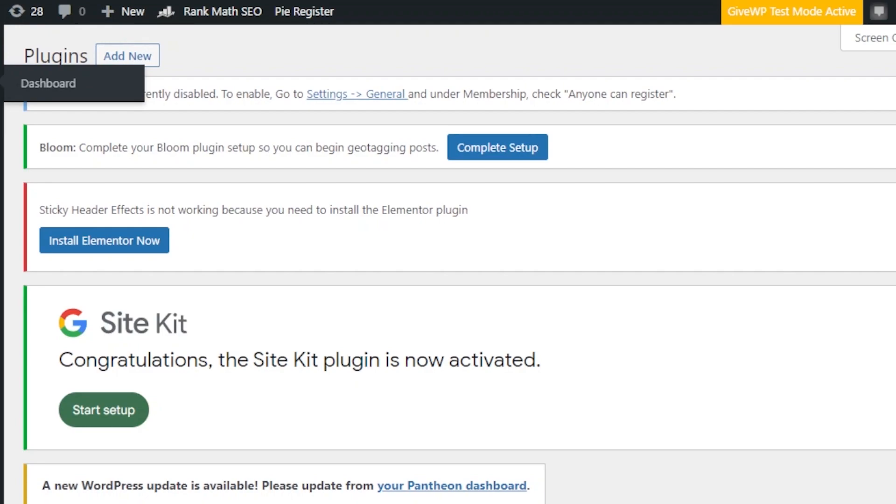
# Start Site Kit setup and sign in with Google, granting Search Console and sites access
pyautogui.click(103, 410)
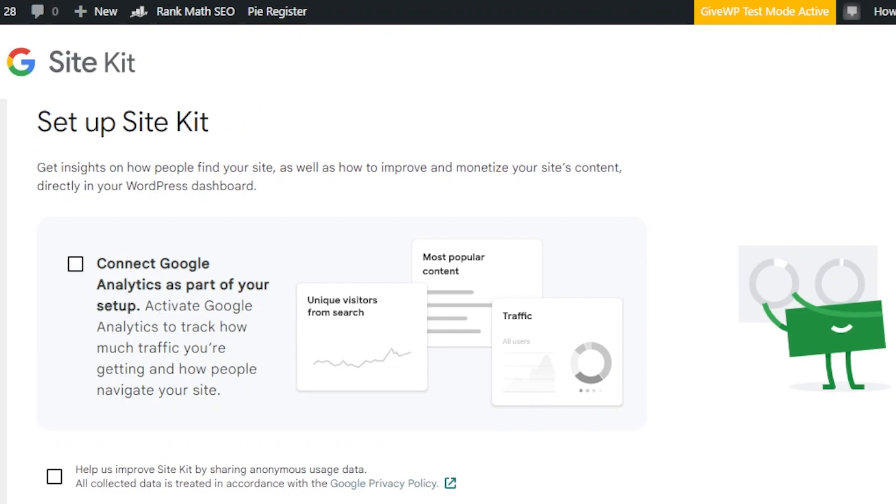
pyautogui.scroll(-3)
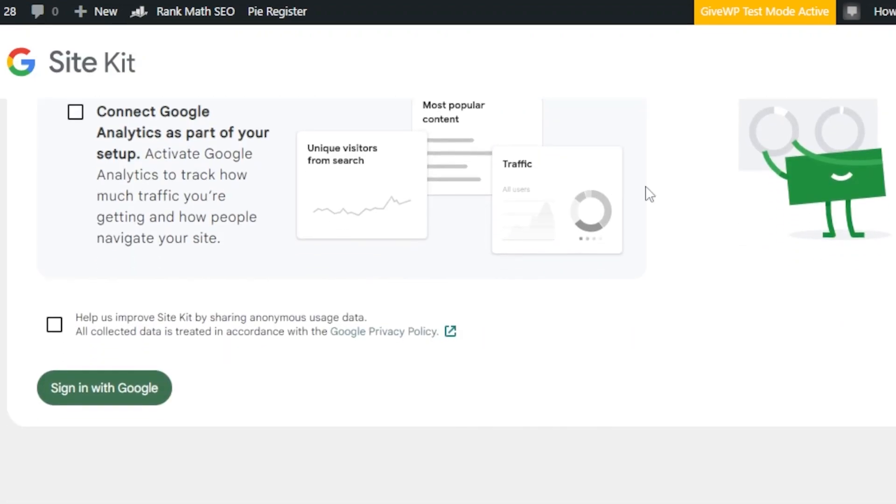
pyautogui.click(104, 388)
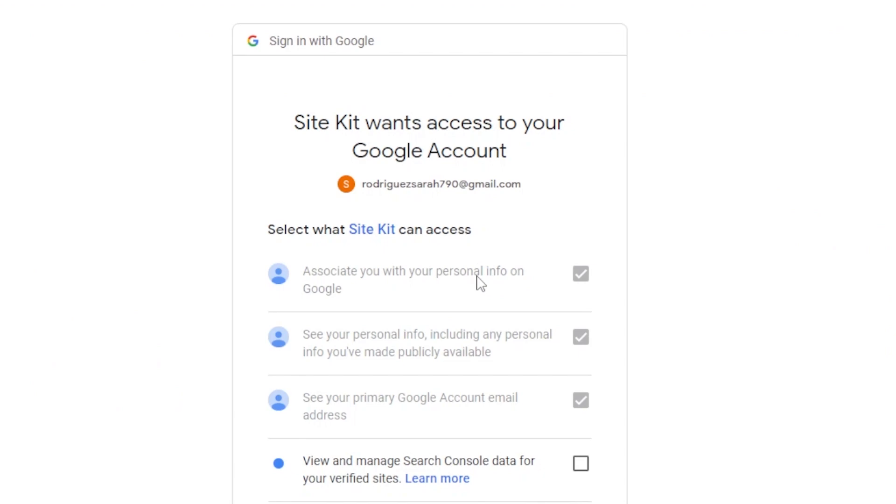
pyautogui.scroll(-3)
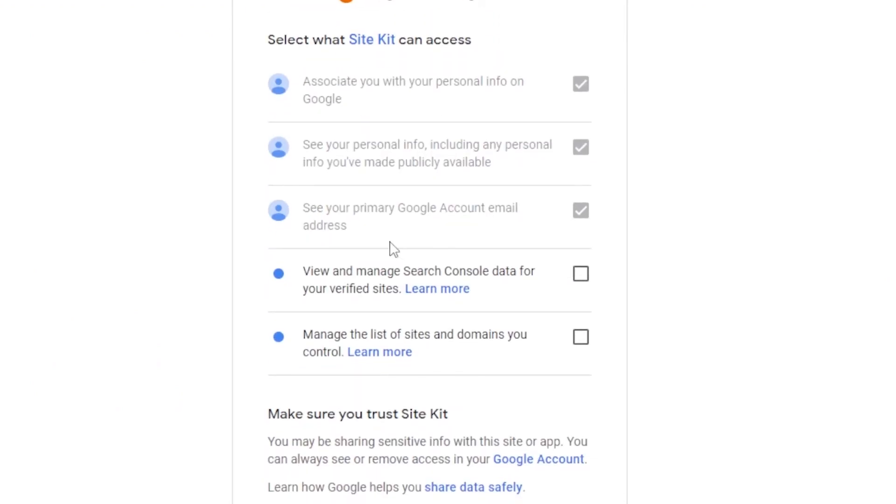
pyautogui.click(580, 273)
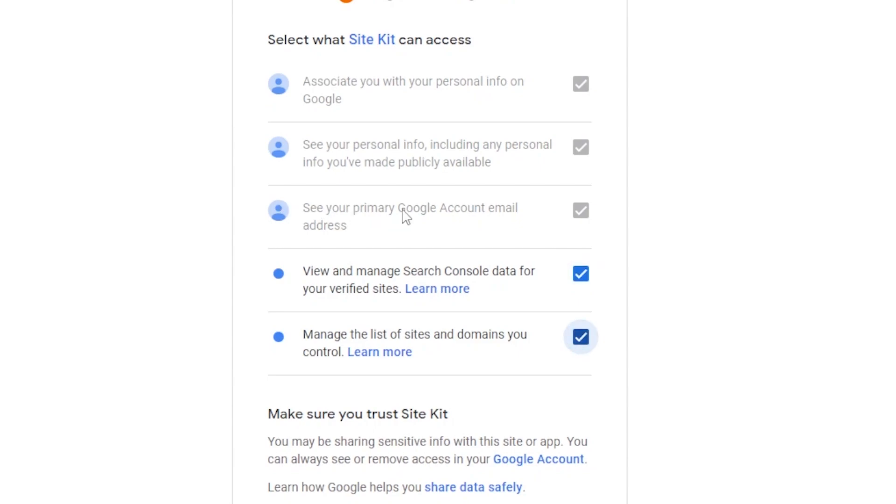
pyautogui.moveTo(482, 97)
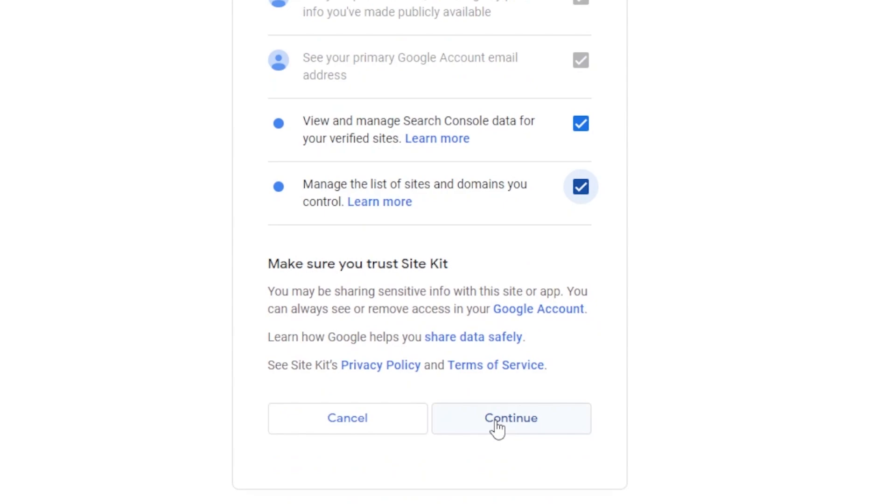
pyautogui.click(511, 418)
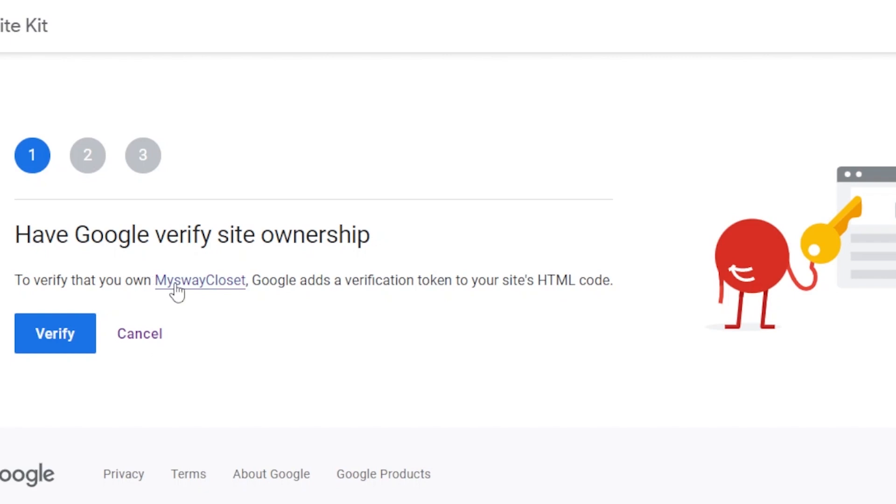
pyautogui.moveTo(390, 287)
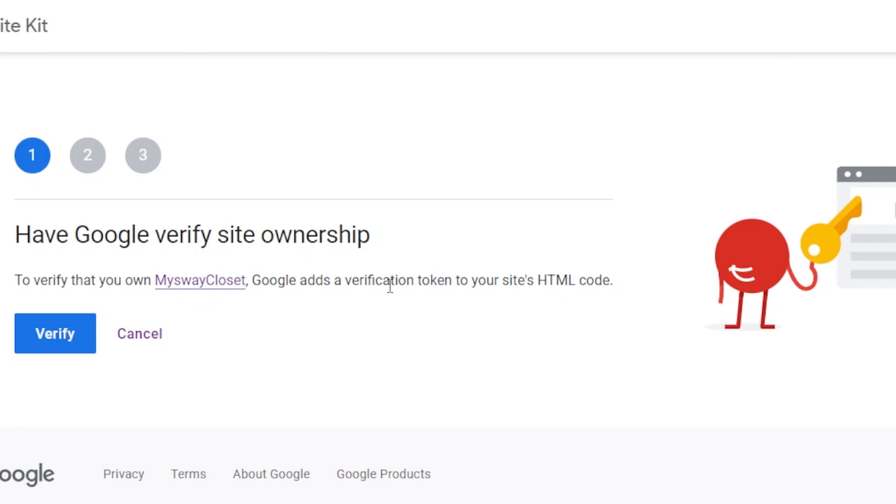
pyautogui.moveTo(569, 287)
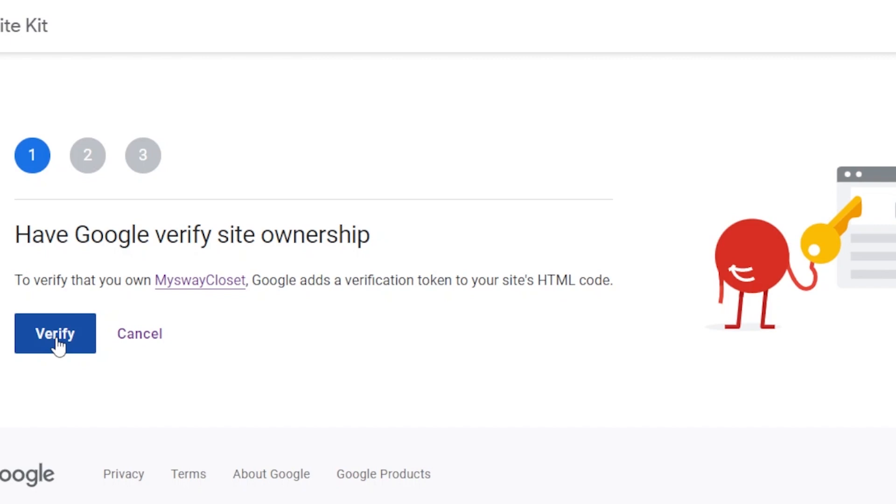
pyautogui.moveTo(125, 256)
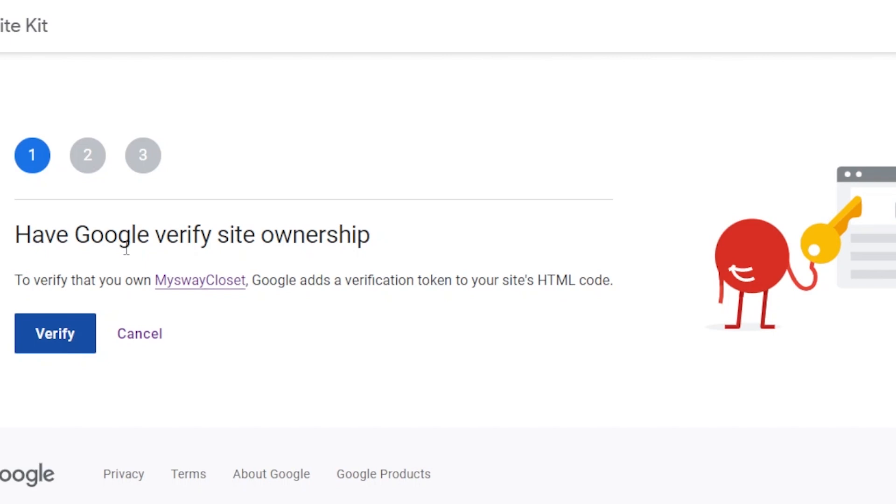
# Verify site ownership and allow dashboard metrics, reaching the Congratulations screen
pyautogui.click(55, 333)
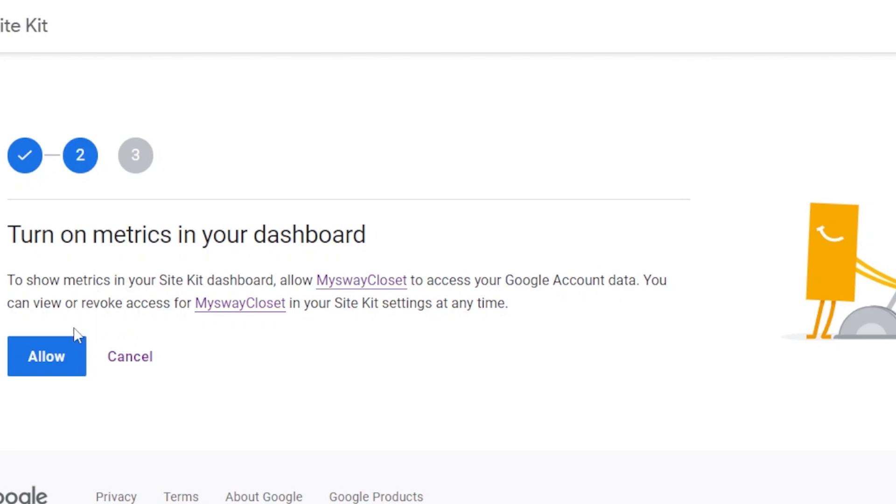
pyautogui.click(47, 356)
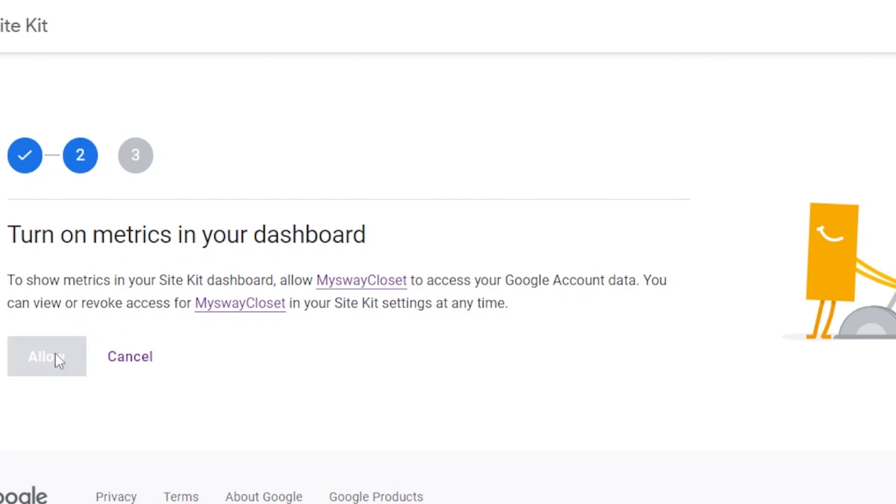
pyautogui.click(47, 357)
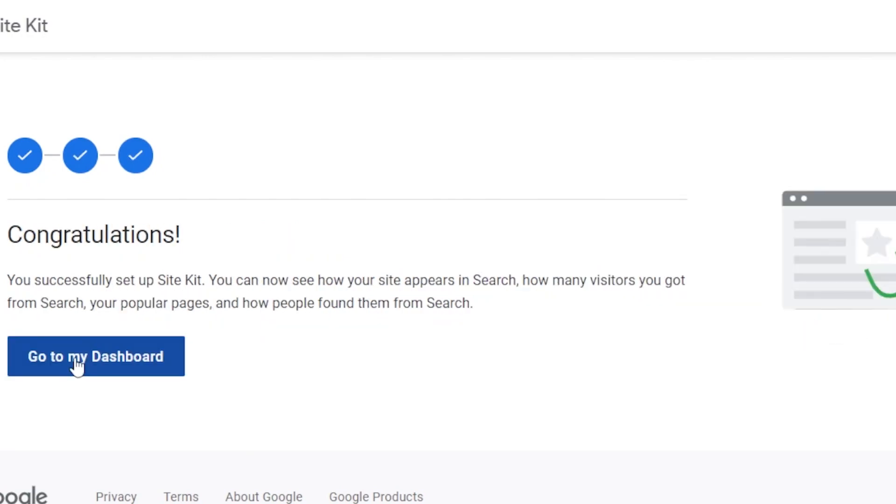
# From the Site Kit dashboard's Monetization view, connect AdSense and grant Google access
pyautogui.click(95, 356)
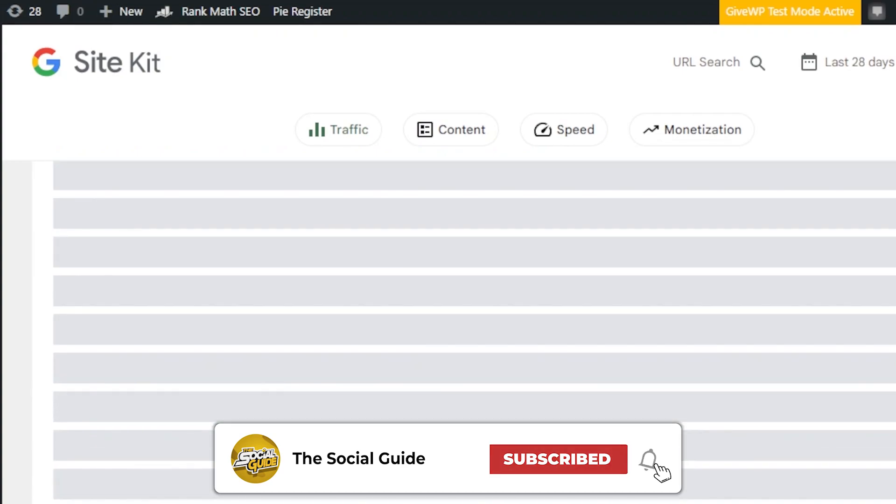
pyautogui.click(700, 130)
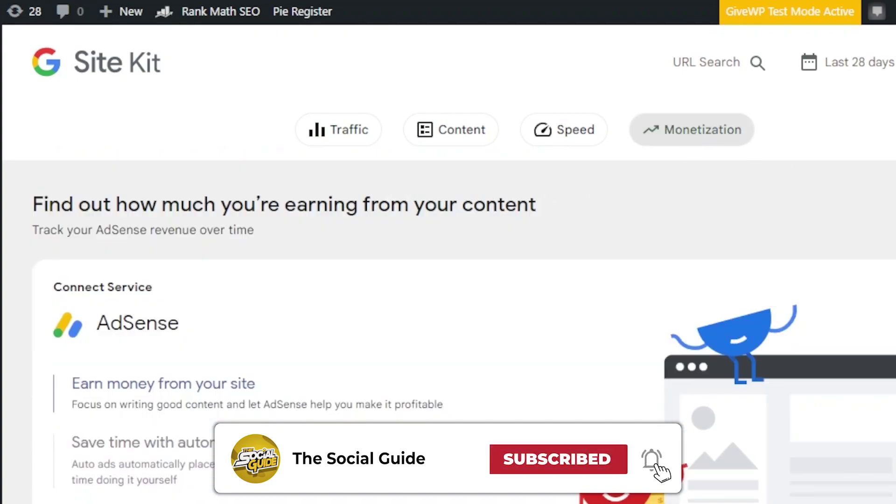
pyautogui.scroll(-3)
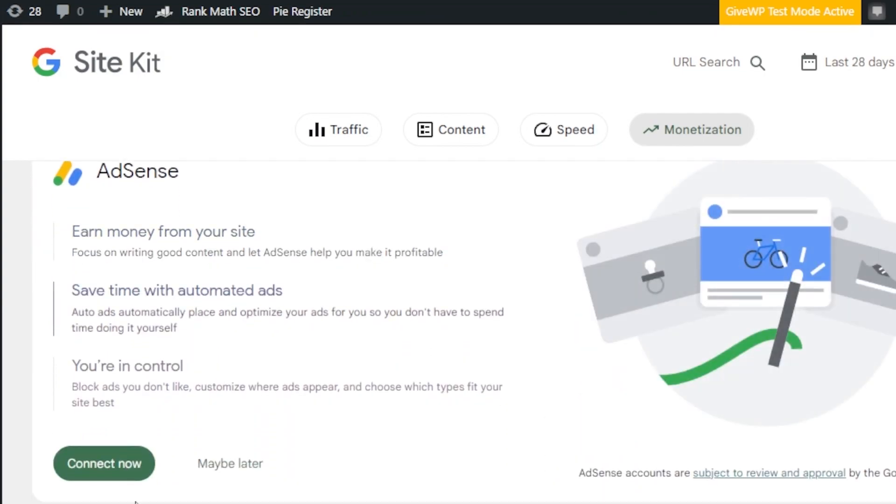
pyautogui.click(103, 463)
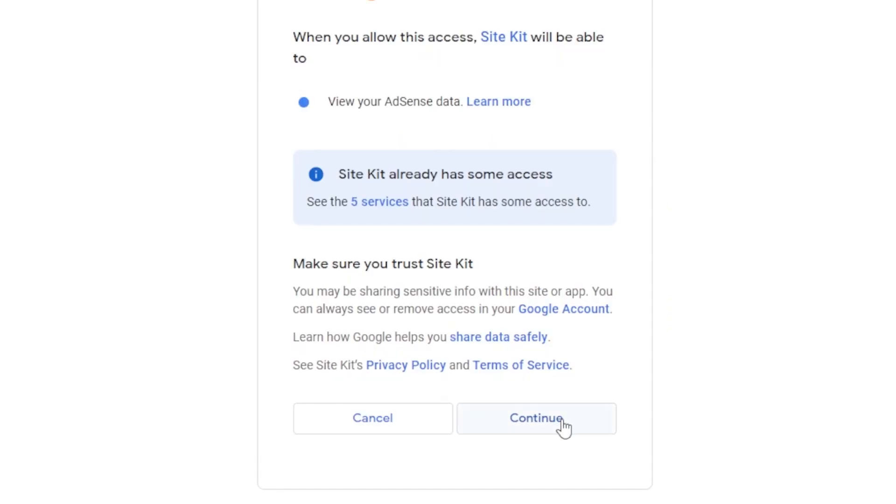
pyautogui.click(536, 418)
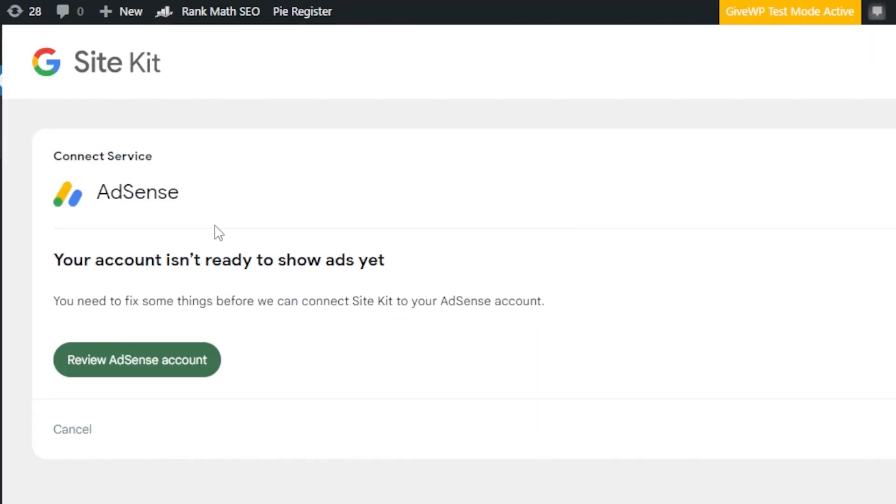
pyautogui.moveTo(129, 242)
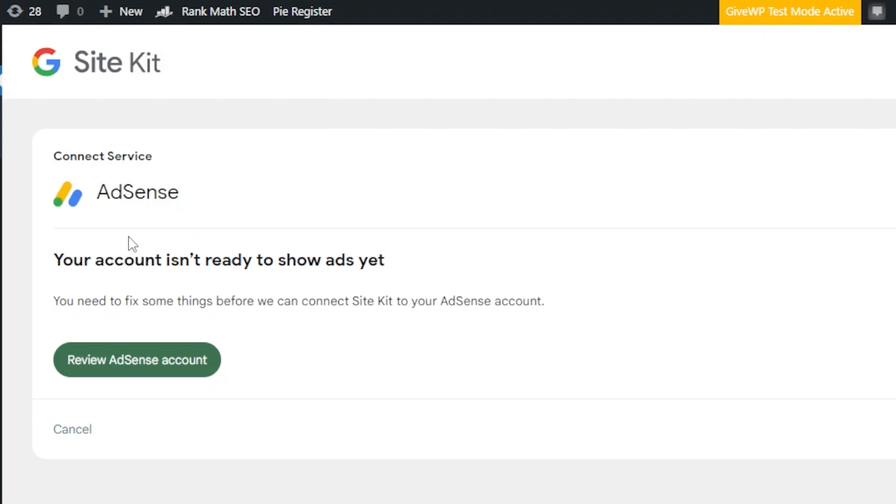
# Open the AdSense account review from Site Kit's 'account isn't ready to show ads' notice
pyautogui.click(137, 360)
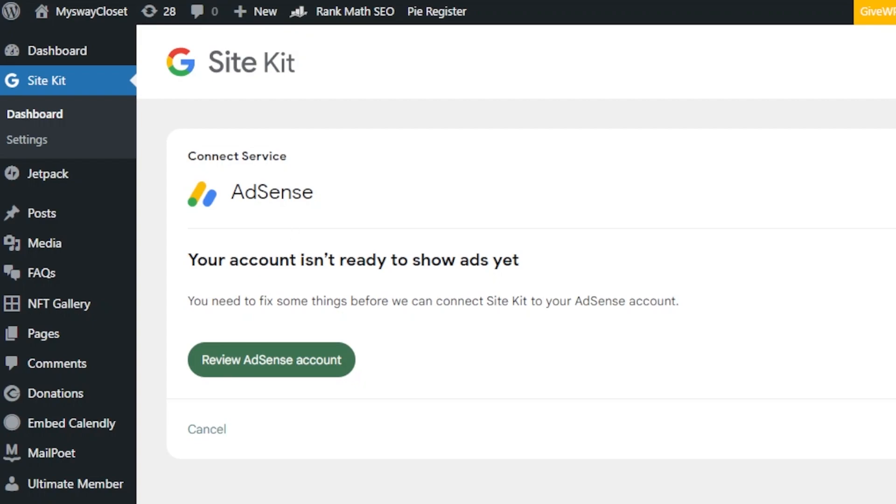
pyautogui.click(271, 360)
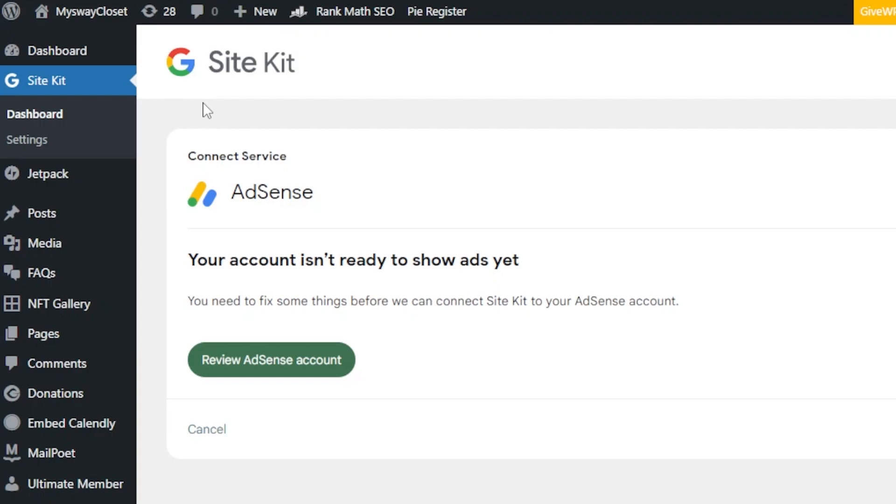
pyautogui.moveTo(196, 101)
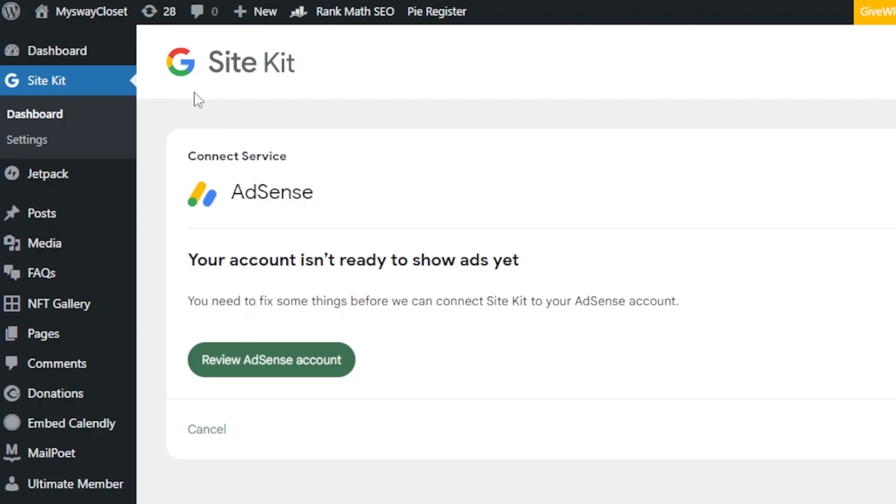
pyautogui.moveTo(191, 93)
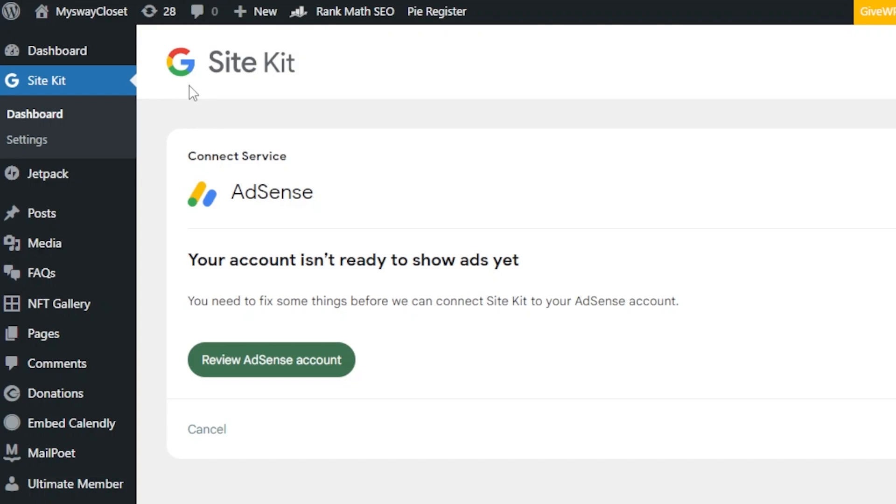
pyautogui.click(271, 359)
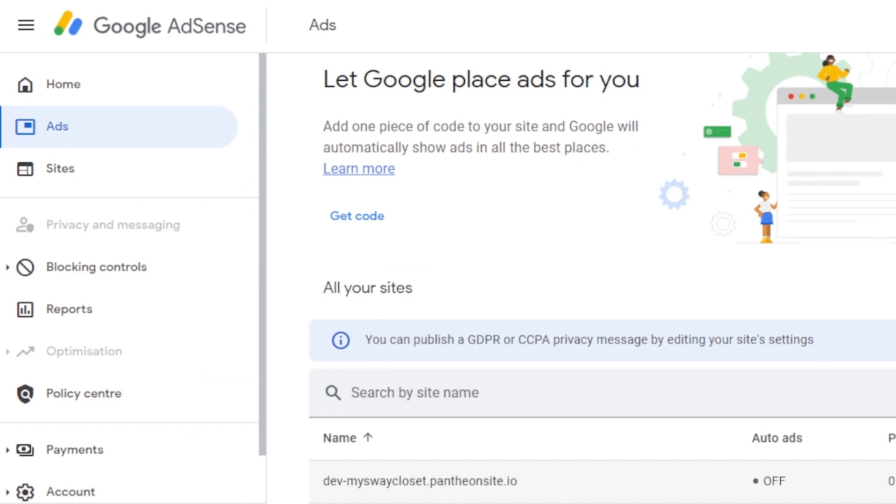
pyautogui.moveTo(89, 118)
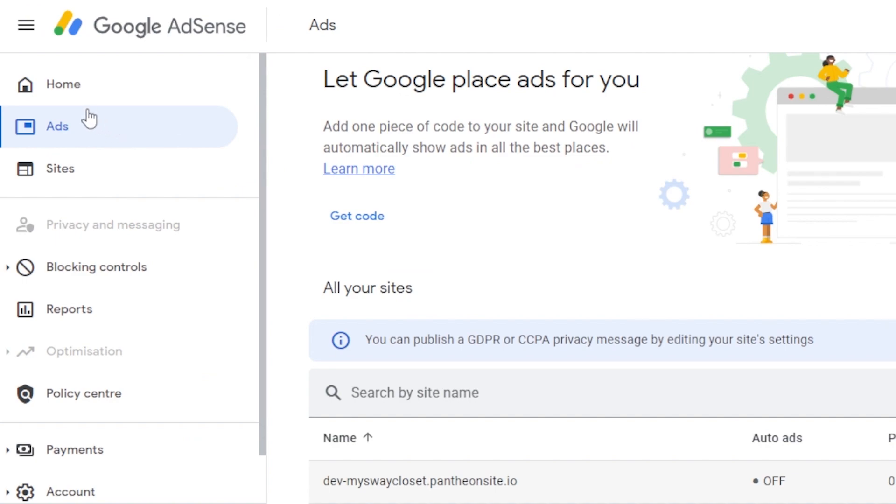
pyautogui.moveTo(89, 119)
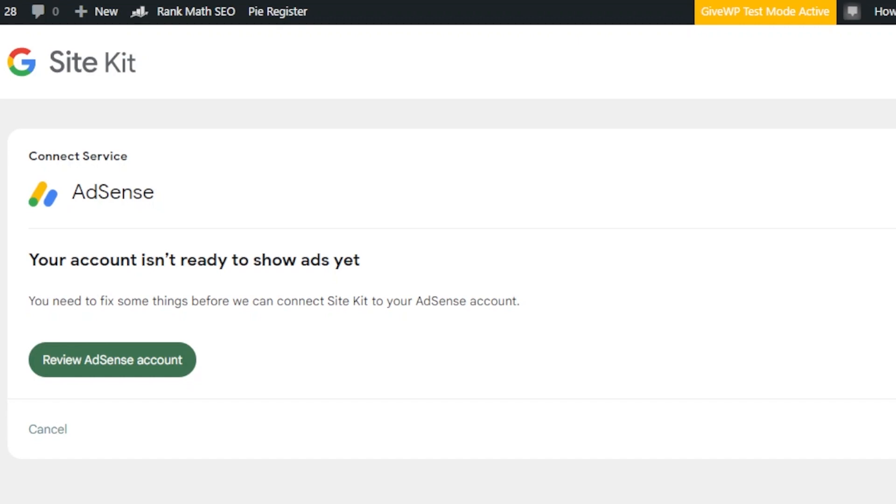
pyautogui.moveTo(248, 149)
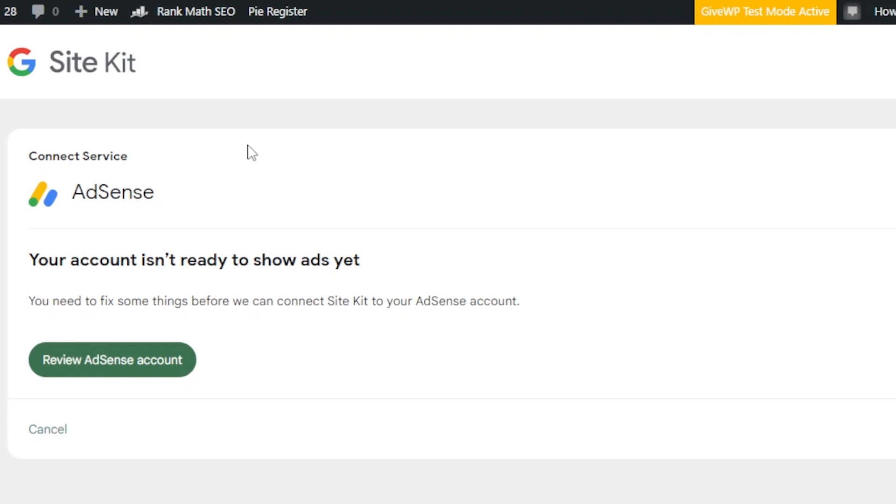
pyautogui.moveTo(356, 207)
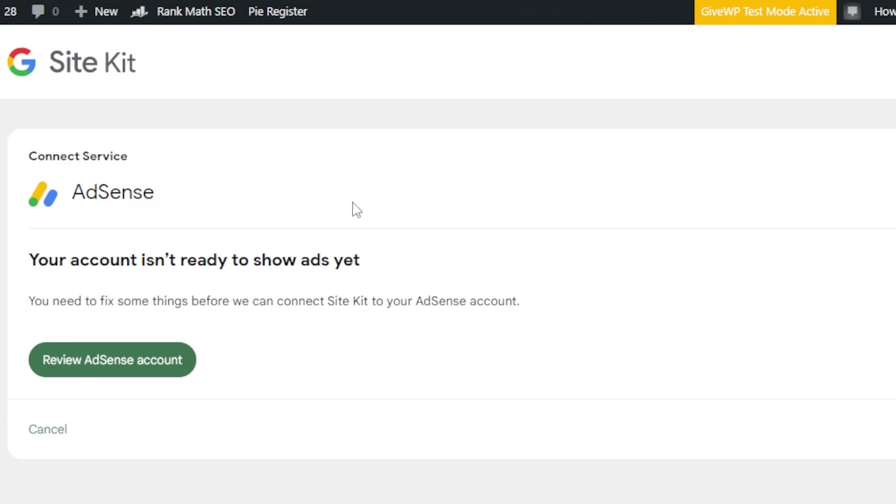
pyautogui.moveTo(355, 385)
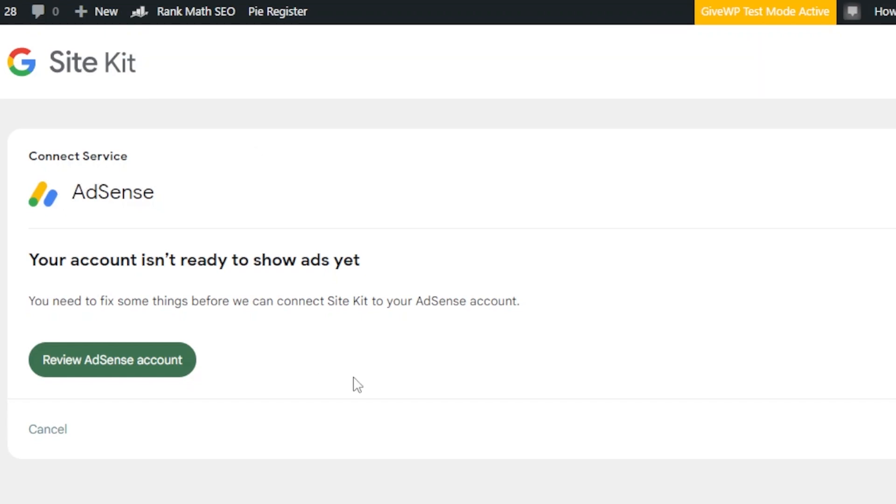
pyautogui.moveTo(108, 369)
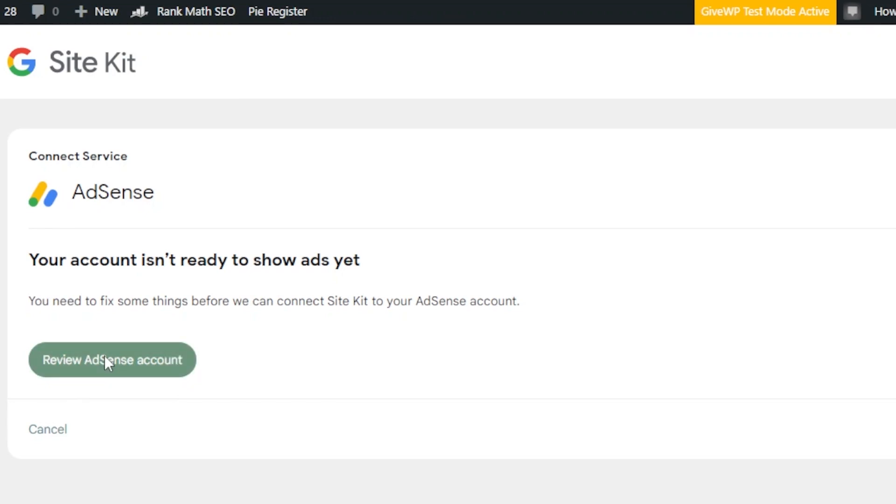
# Connect dev-myswaycloset.pantheonsite.io from the AdSense account review and request a site review
pyautogui.click(112, 360)
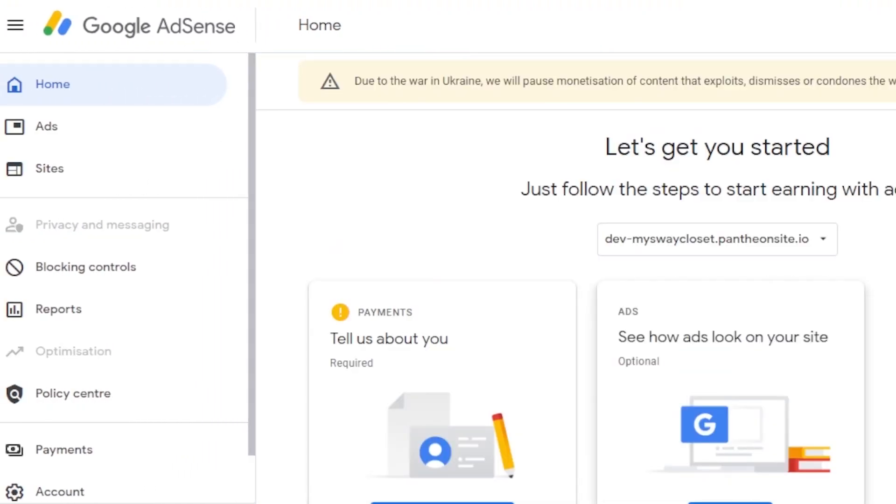
pyautogui.scroll(-3)
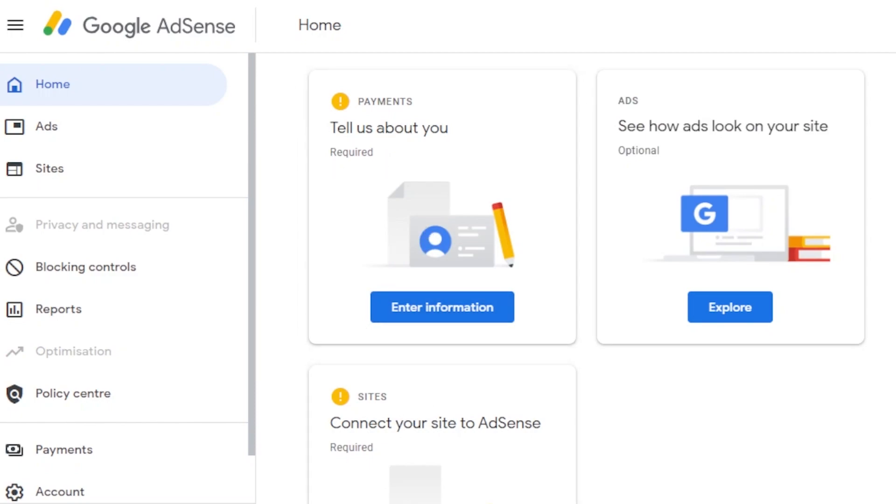
pyautogui.scroll(-3)
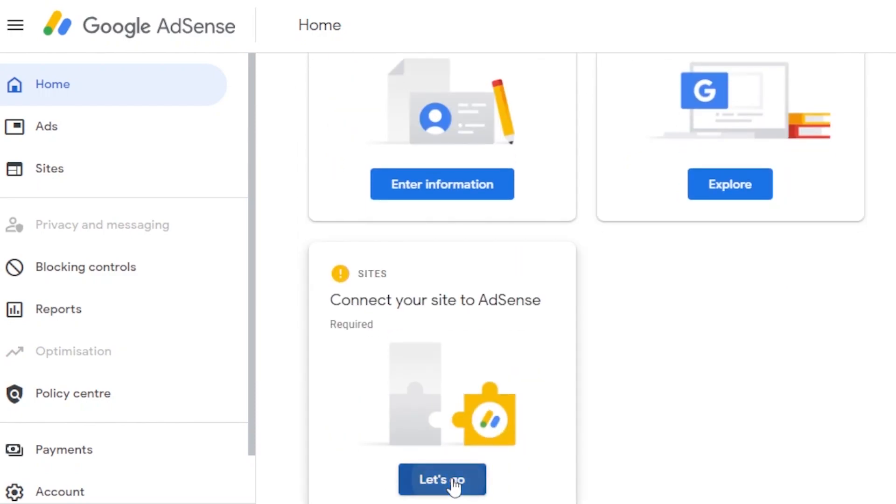
pyautogui.click(442, 479)
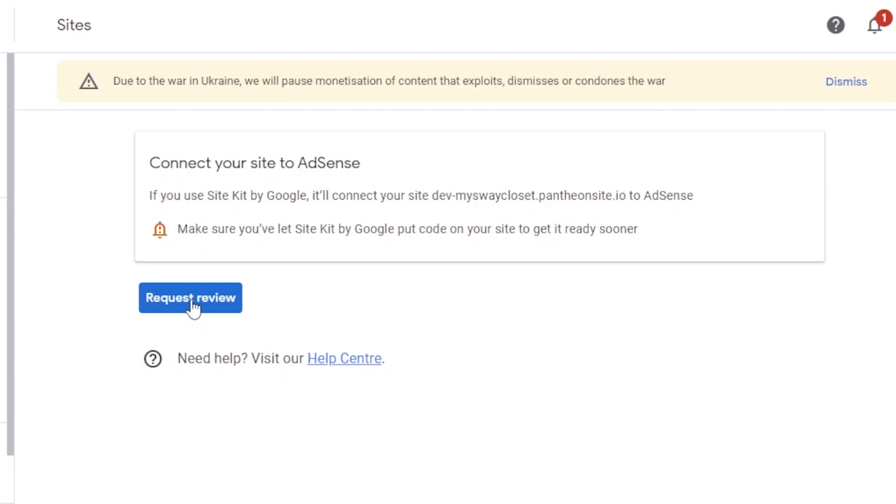
pyautogui.moveTo(791, 138)
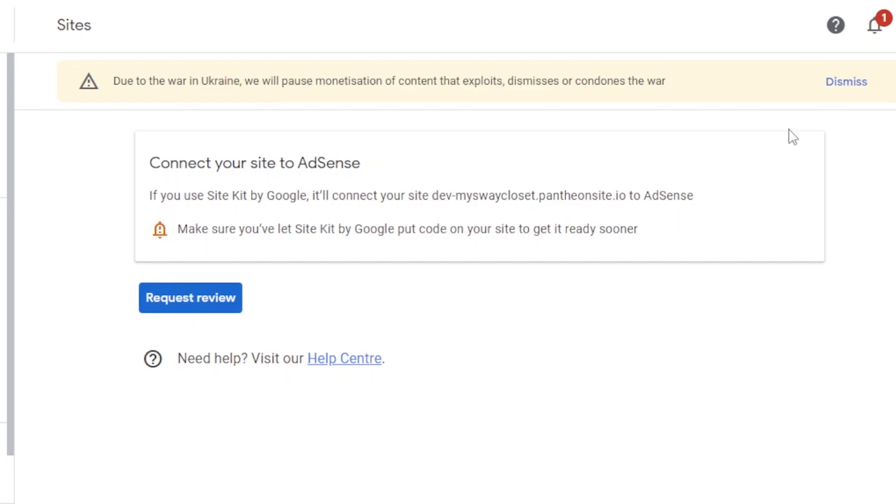
pyautogui.click(847, 81)
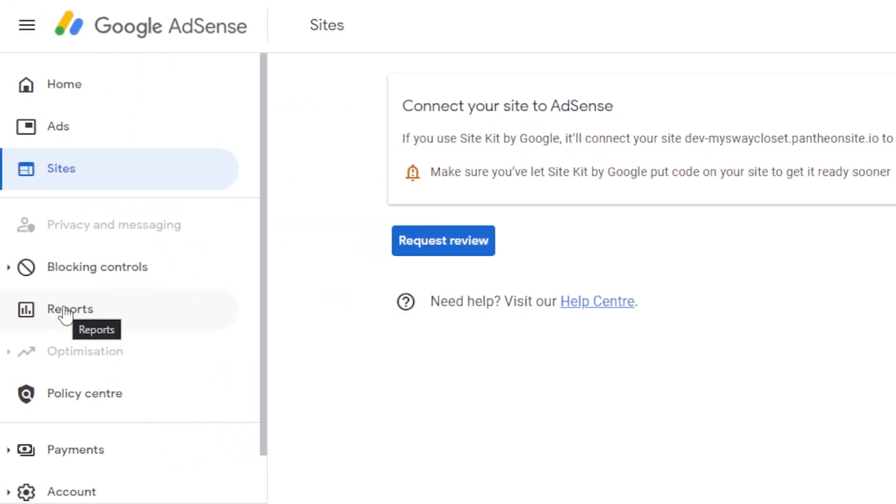
# Scroll through the AdSense Reports list, then return to the Home page
pyautogui.click(69, 309)
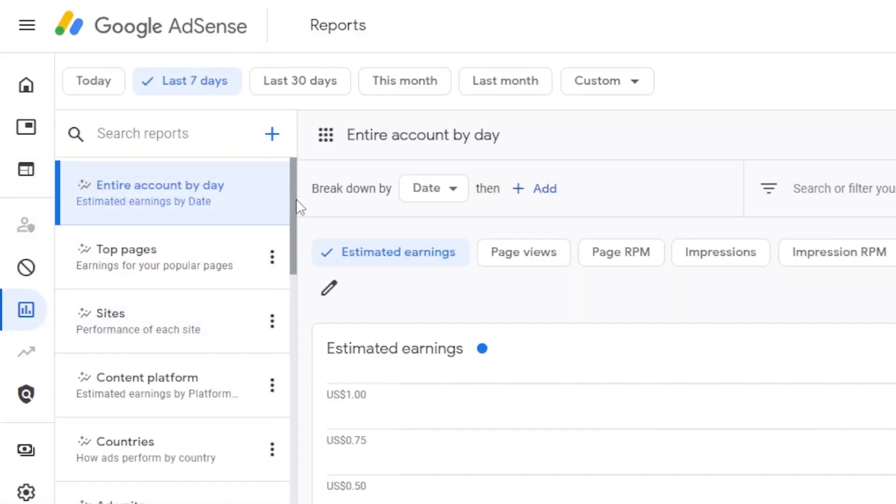
pyautogui.scroll(-3)
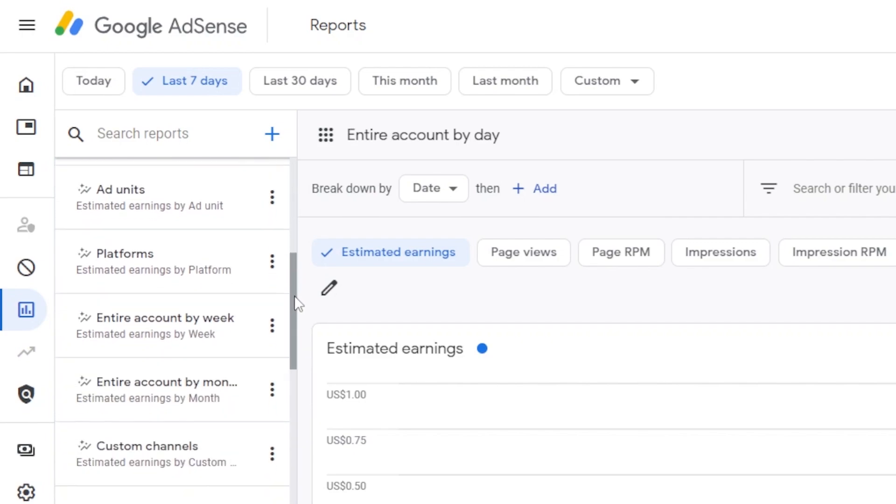
pyautogui.scroll(-3)
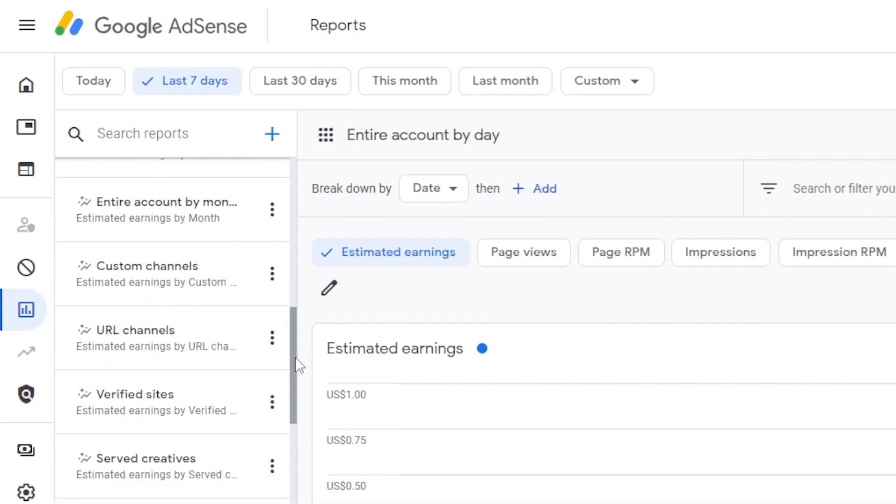
pyautogui.scroll(-3)
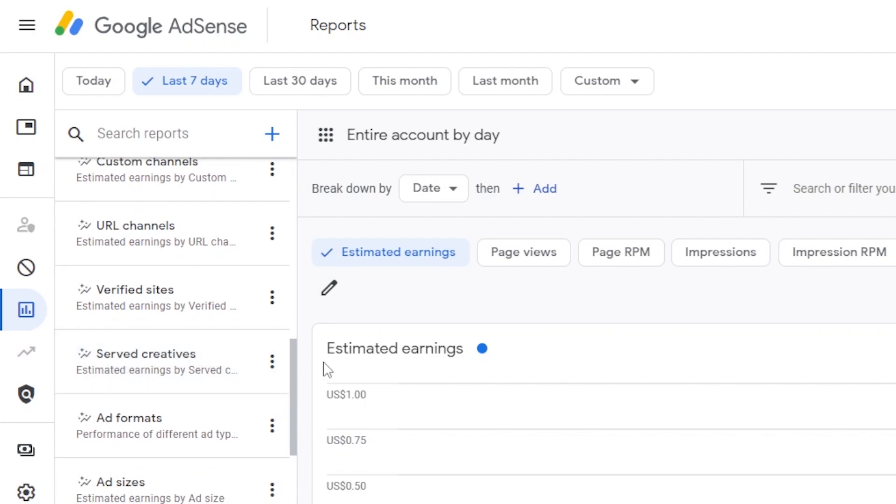
pyautogui.scroll(-3)
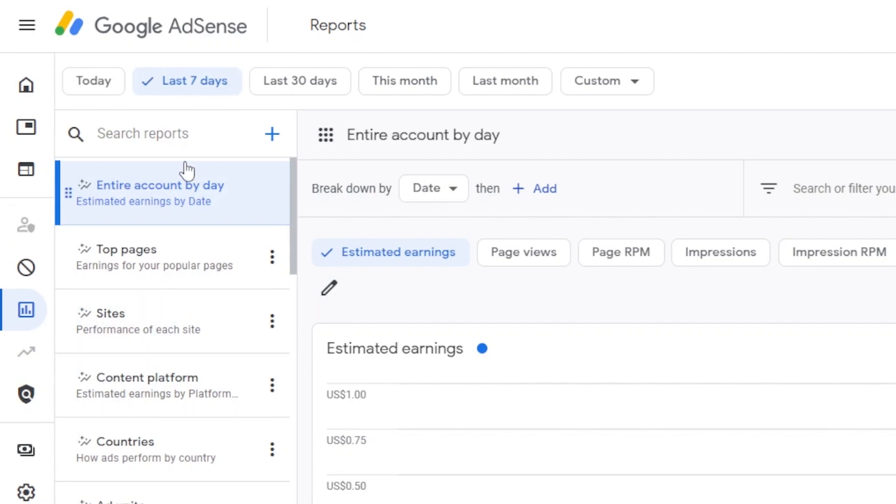
pyautogui.moveTo(291, 170)
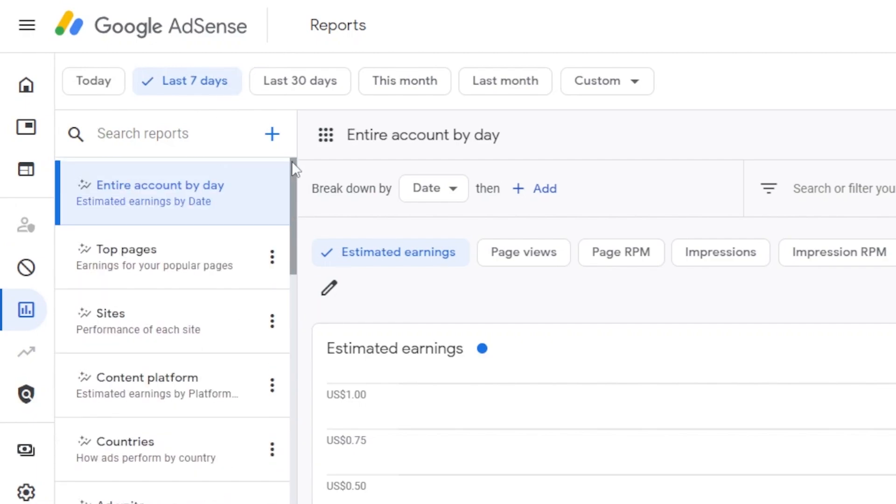
pyautogui.click(26, 84)
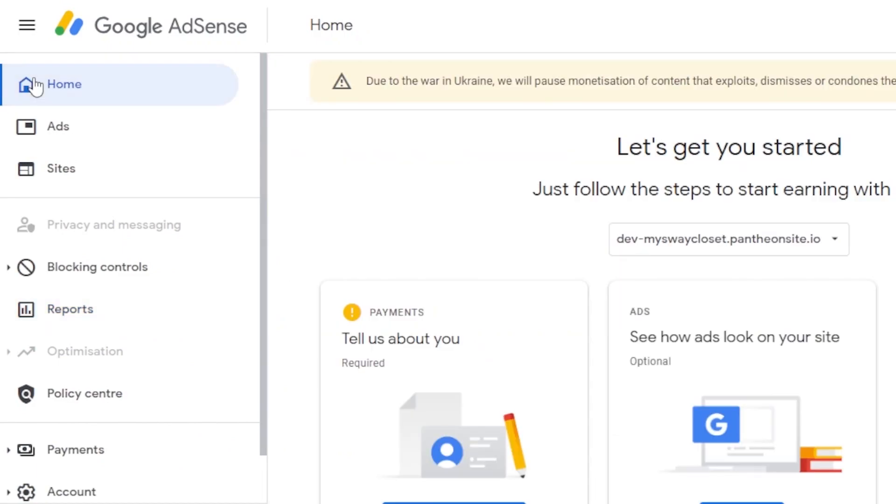
pyautogui.scroll(-3)
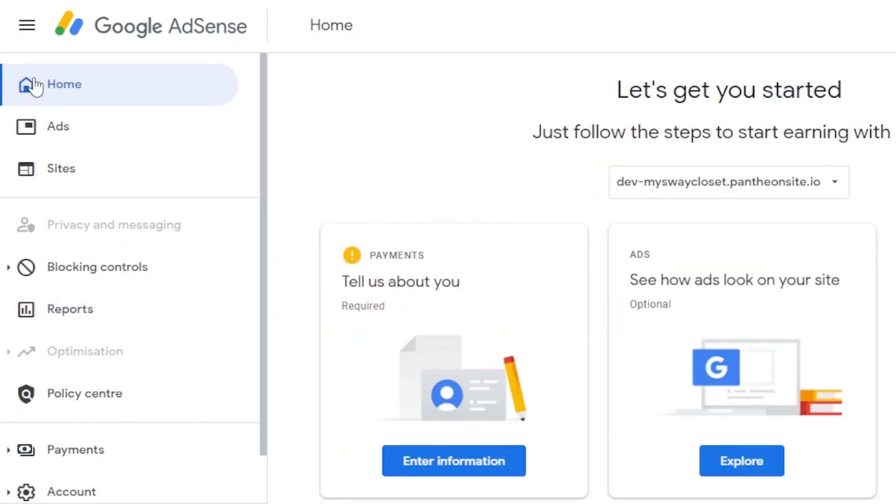
pyautogui.moveTo(170, 14)
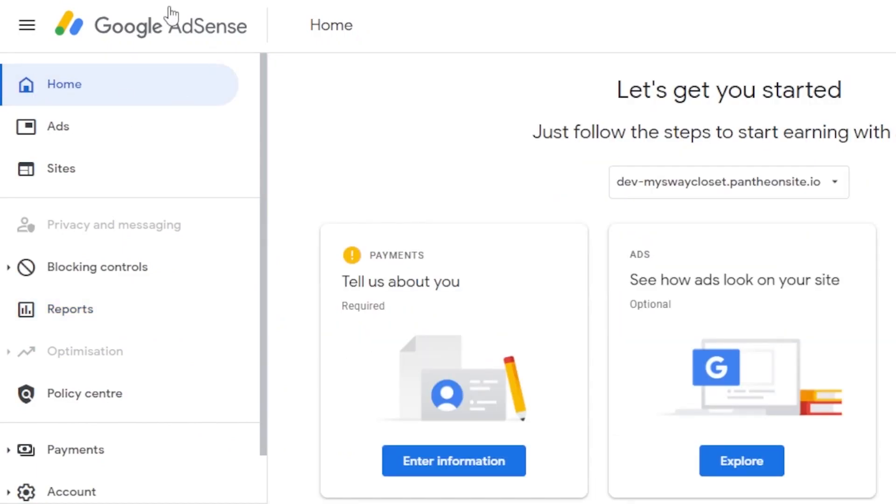
pyautogui.moveTo(63, 91)
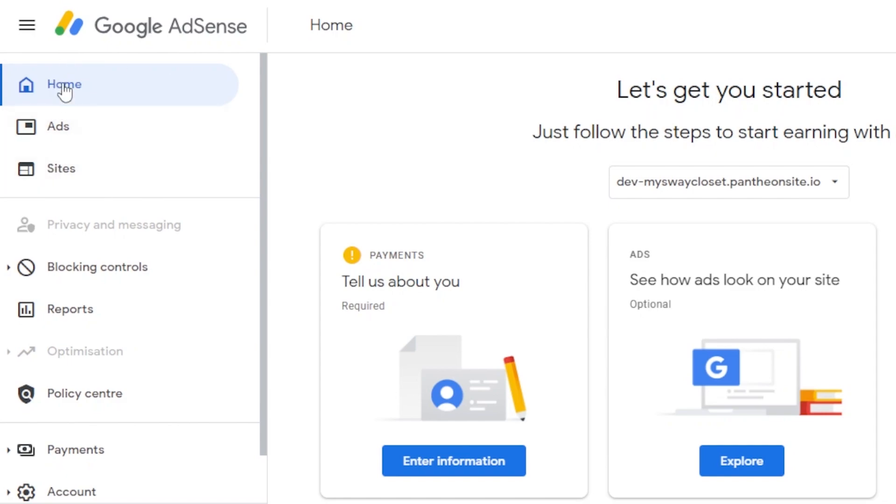
pyautogui.moveTo(232, 87)
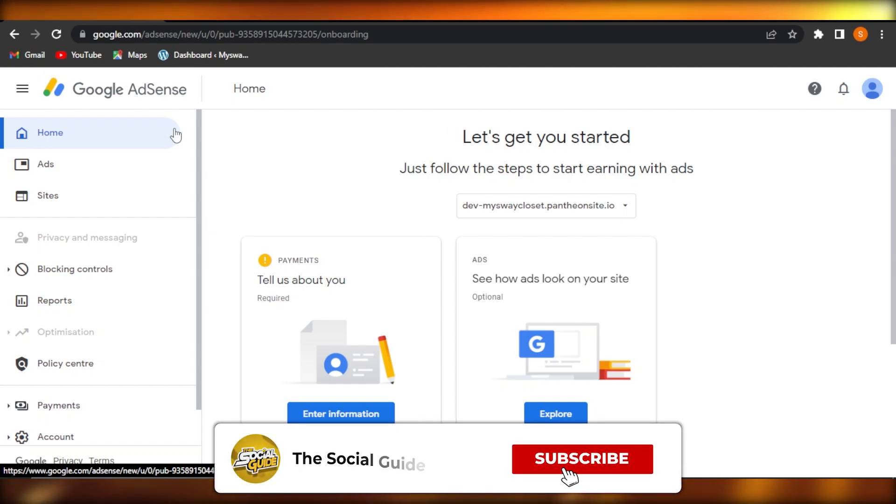
pyautogui.click(582, 459)
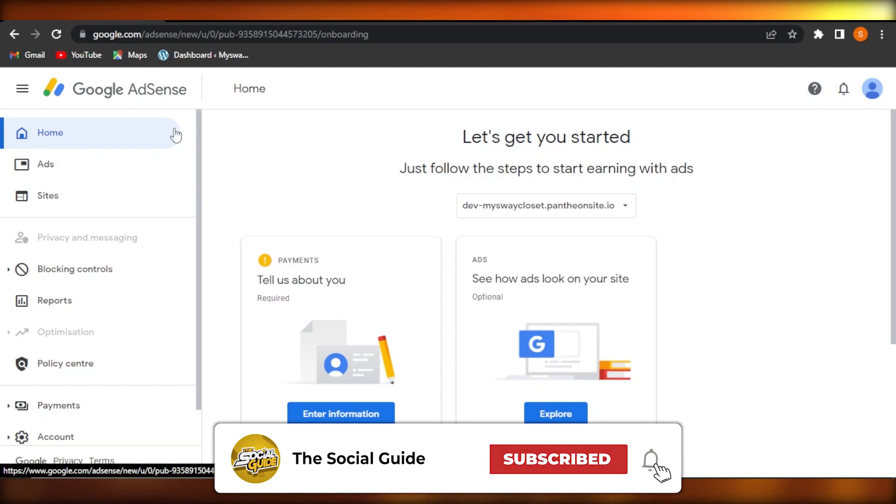